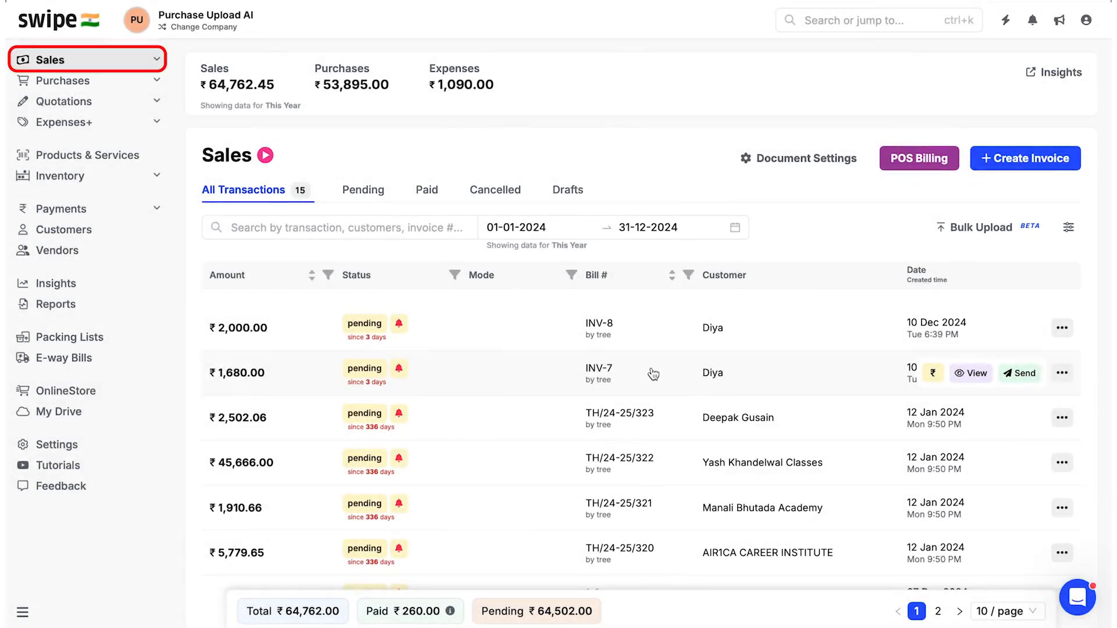
Expand Sales in the sidebar and start a Bulk Upload of sales invoices
{"action": "left_click", "coordinate": [85, 60]}
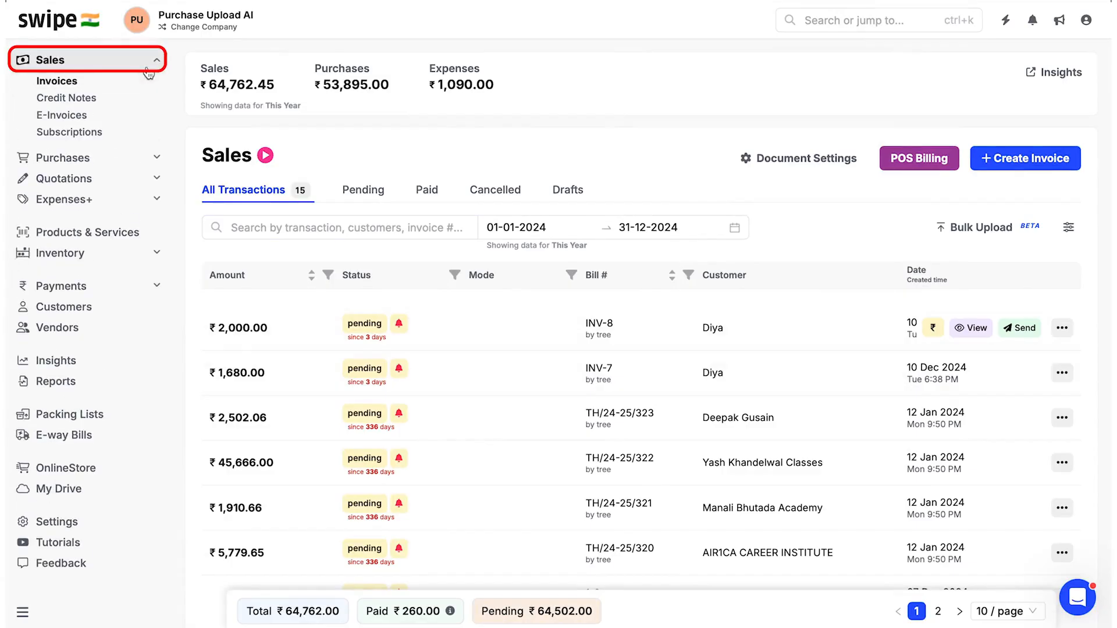
{"action": "mouse_move", "coordinate": [982, 227]}
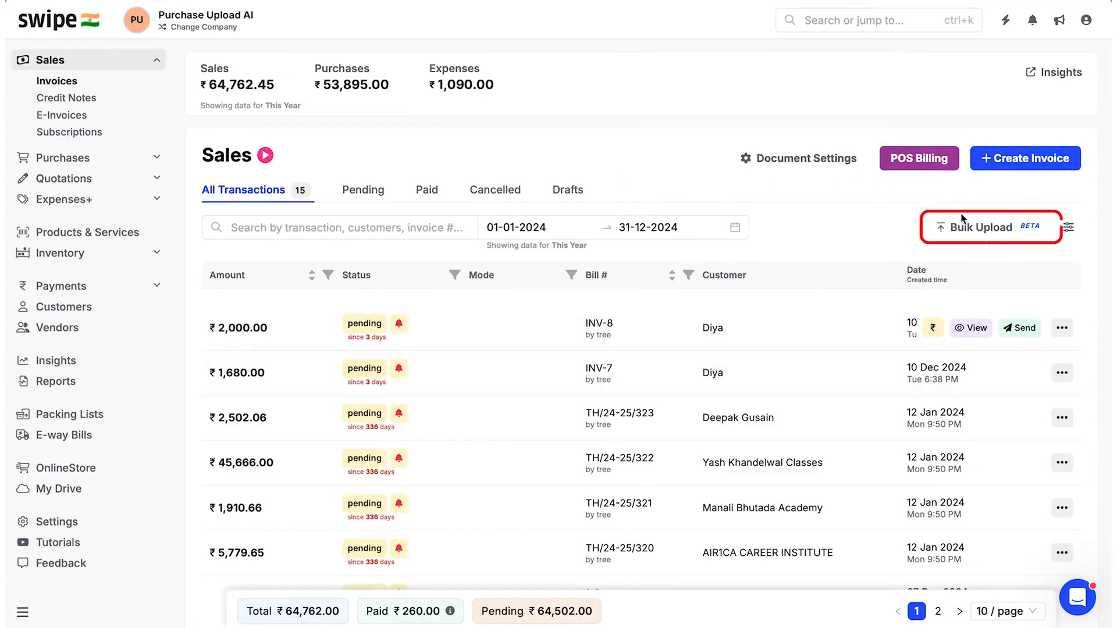
{"action": "left_click", "coordinate": [983, 227]}
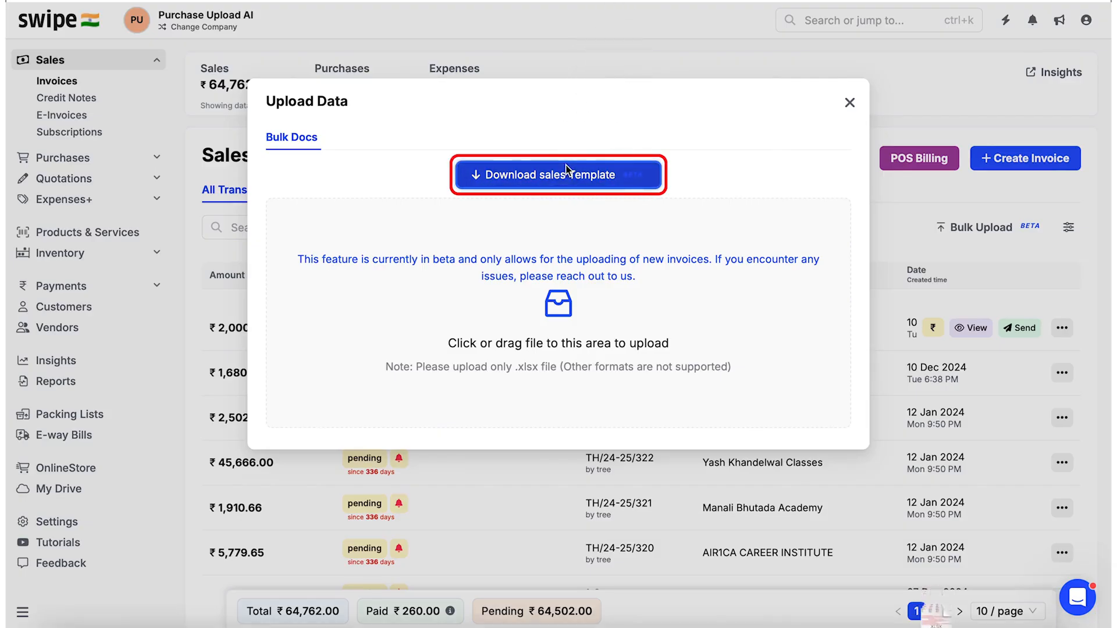
Download the sales invoice template and view its sample rows in Google Sheets
{"action": "left_click", "coordinate": [558, 175]}
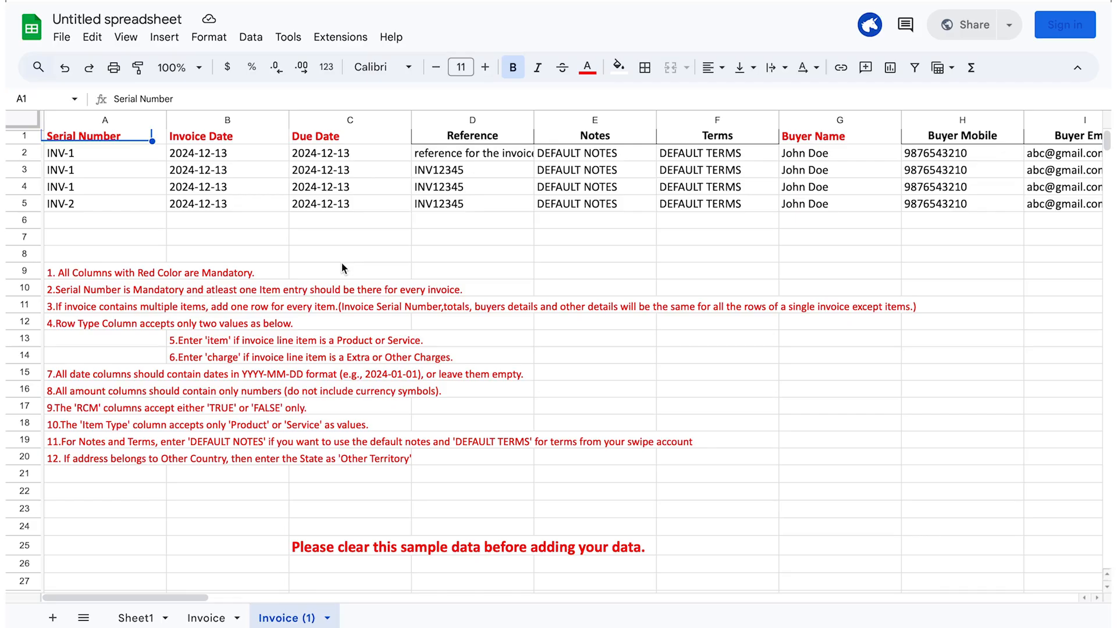
{"action": "mouse_move", "coordinate": [227, 294]}
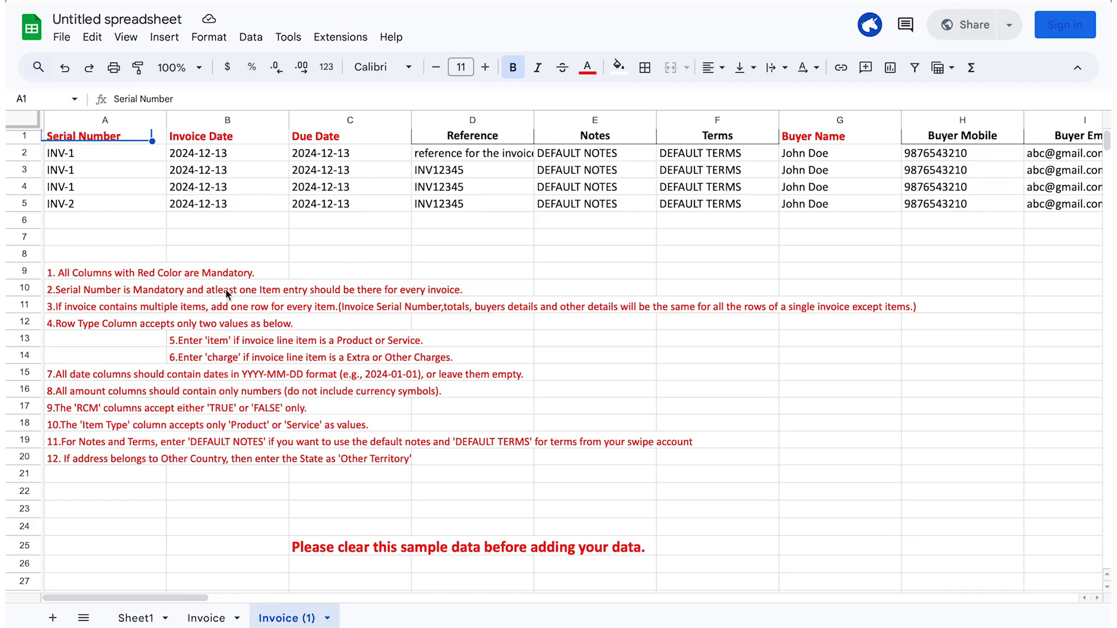
{"action": "mouse_move", "coordinate": [299, 220]}
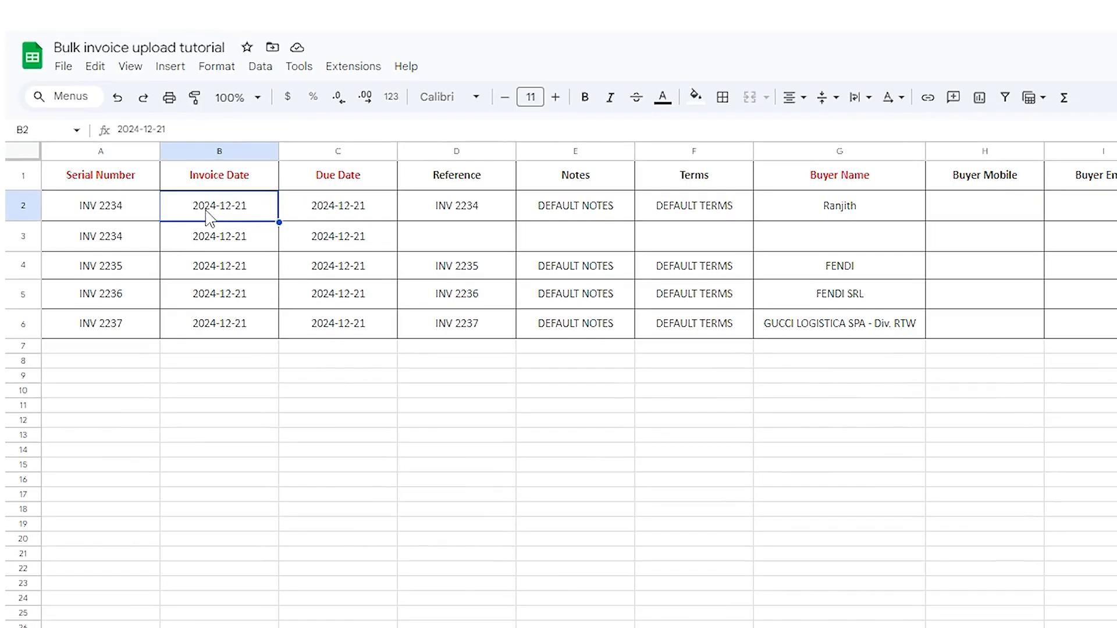
{"action": "mouse_move", "coordinate": [236, 215]}
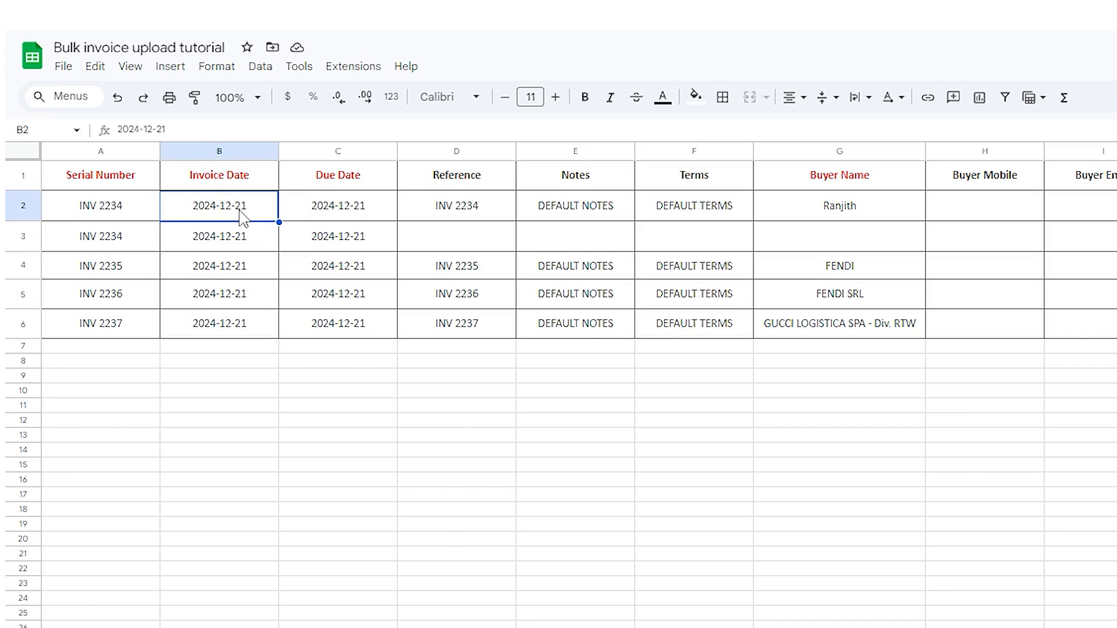
{"action": "mouse_move", "coordinate": [353, 234]}
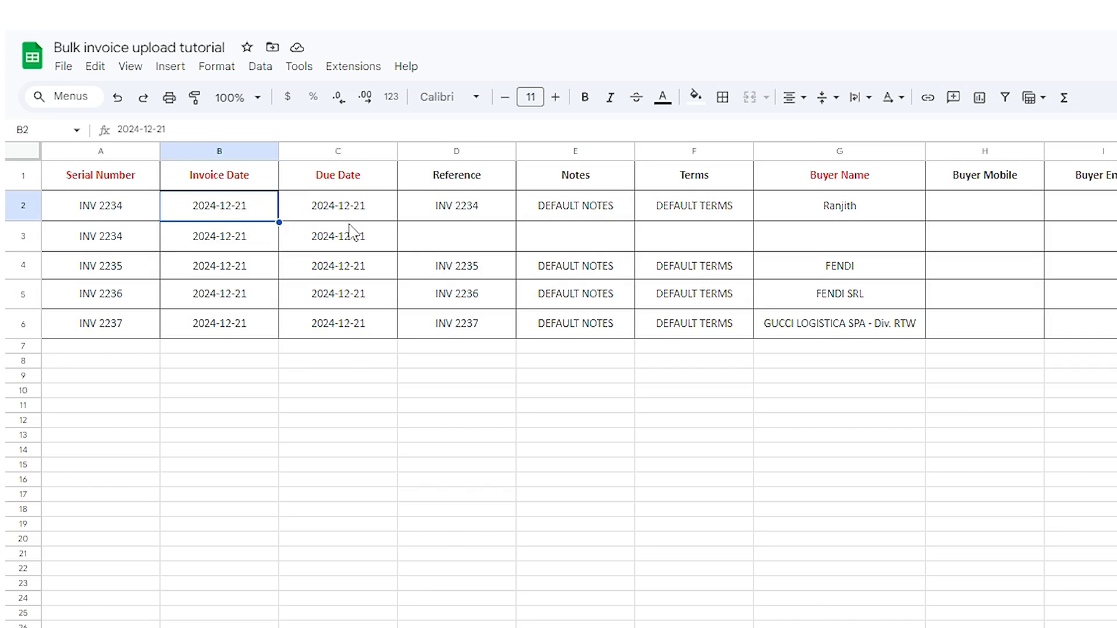
{"action": "mouse_move", "coordinate": [404, 221]}
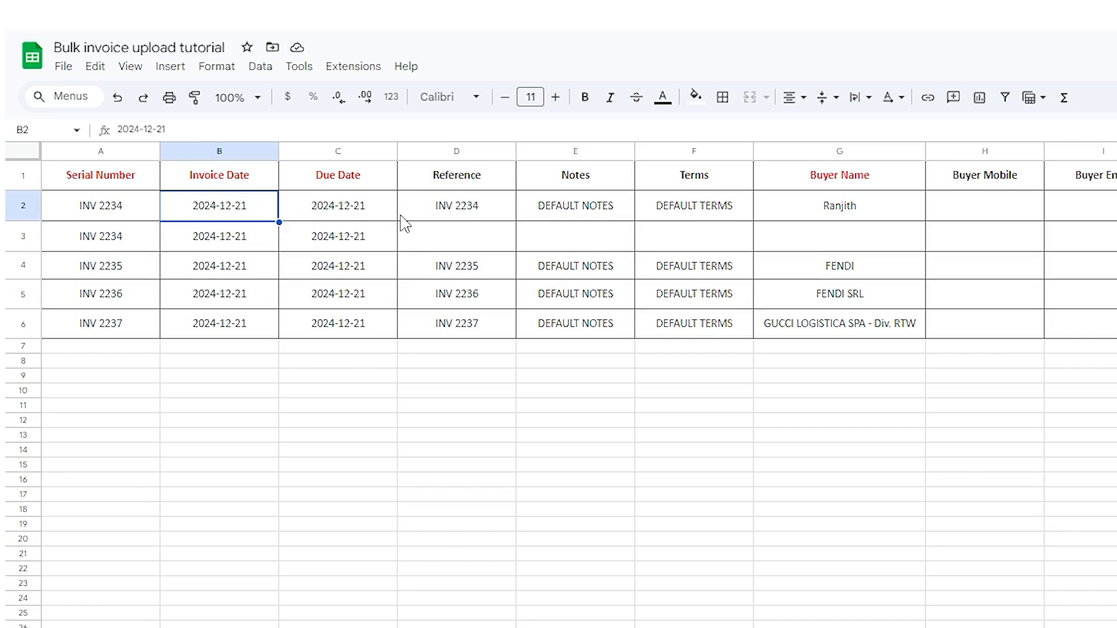
{"action": "left_click", "coordinate": [456, 206]}
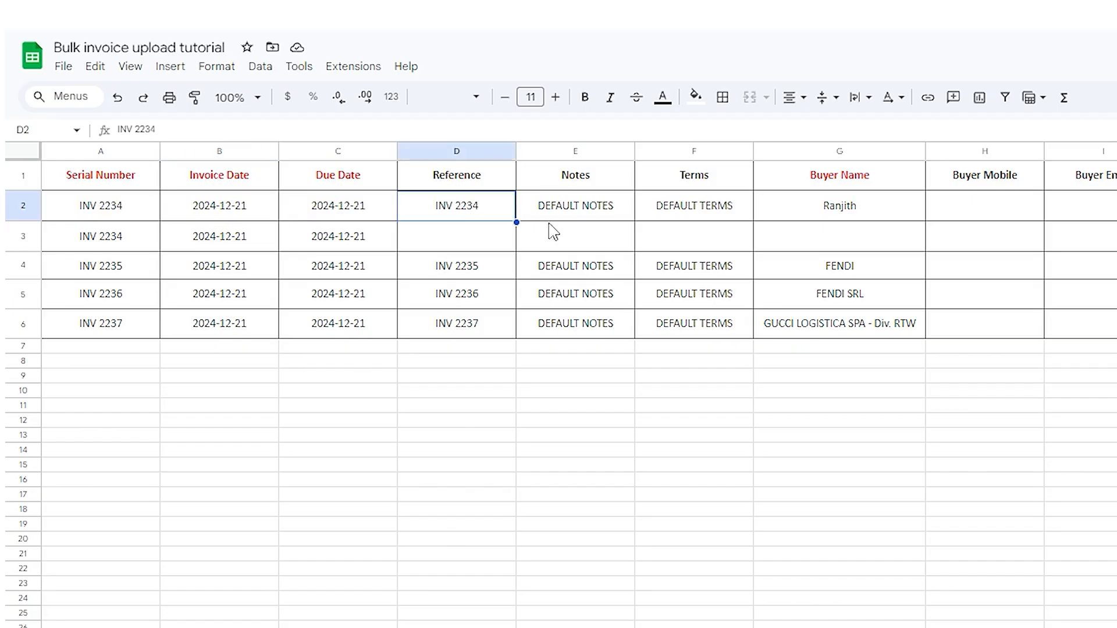
{"action": "left_click", "coordinate": [665, 206]}
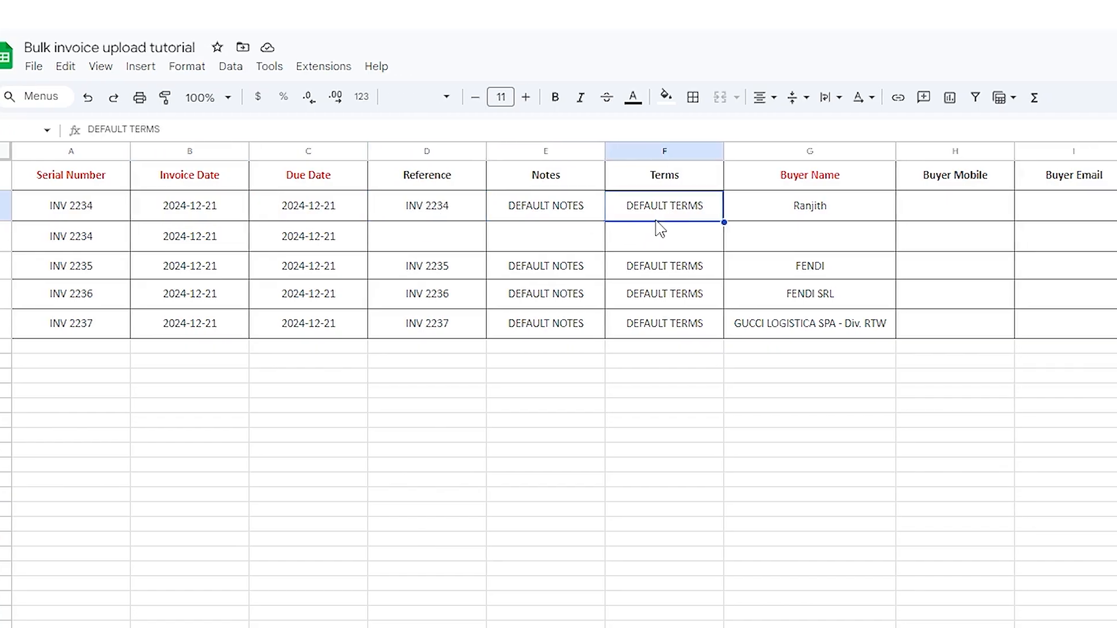
{"action": "scroll", "scroll_direction": "right", "scroll_amount": 3}
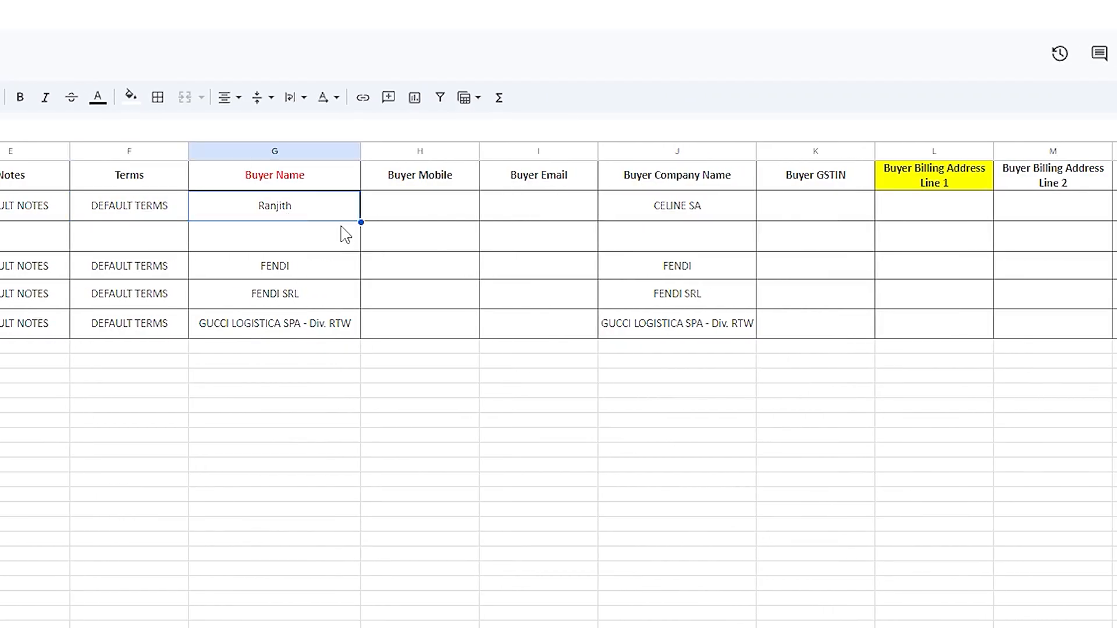
{"action": "left_click", "coordinate": [538, 204]}
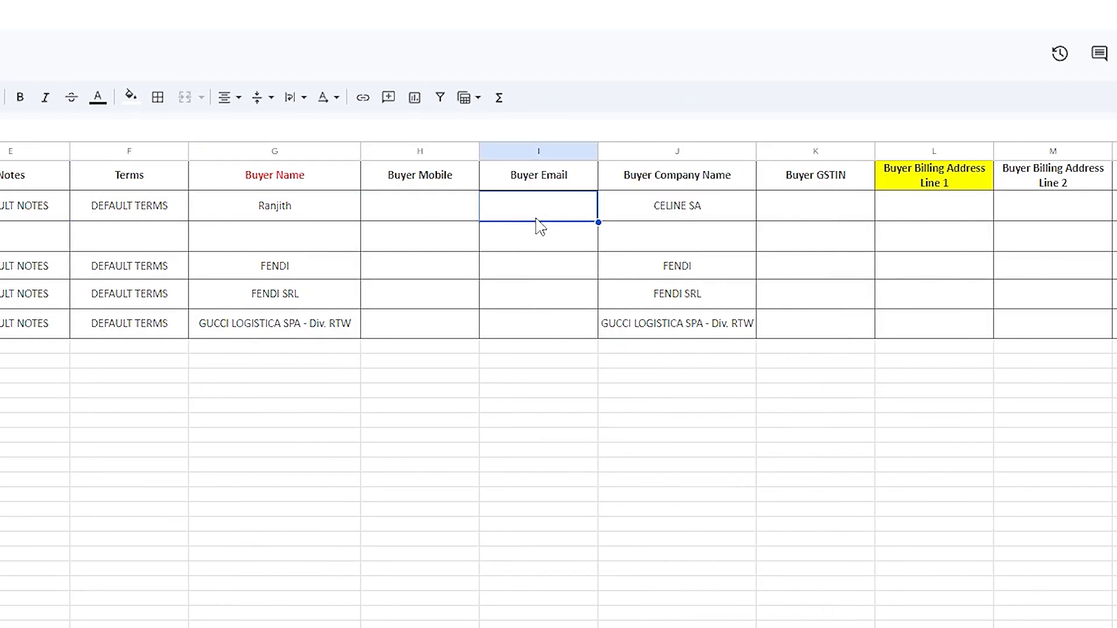
{"action": "left_click", "coordinate": [676, 204]}
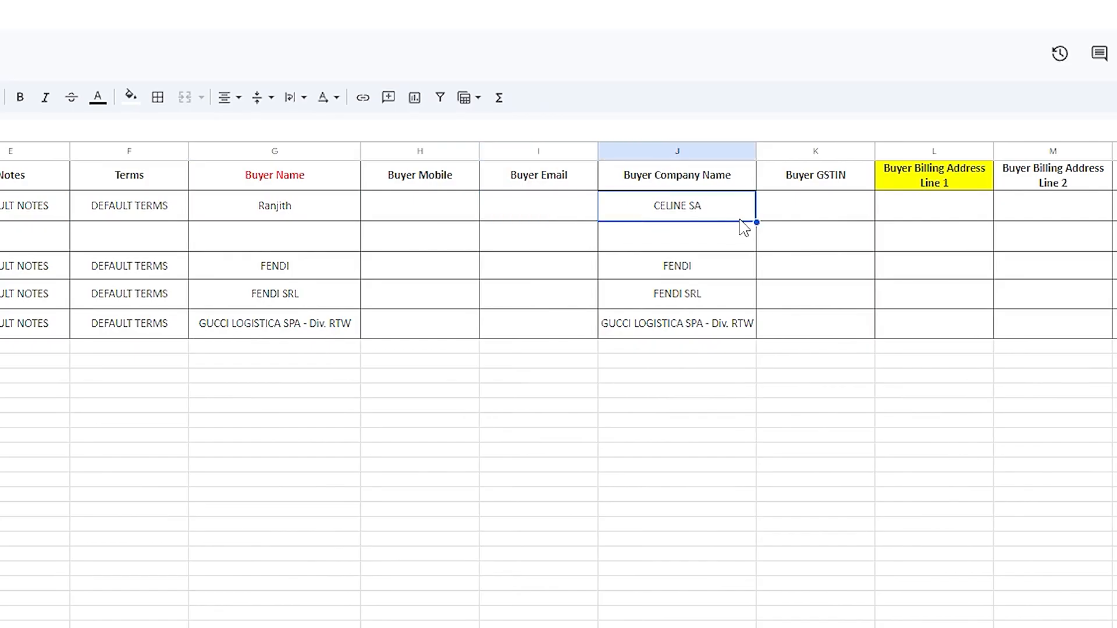
{"action": "left_click", "coordinate": [814, 205]}
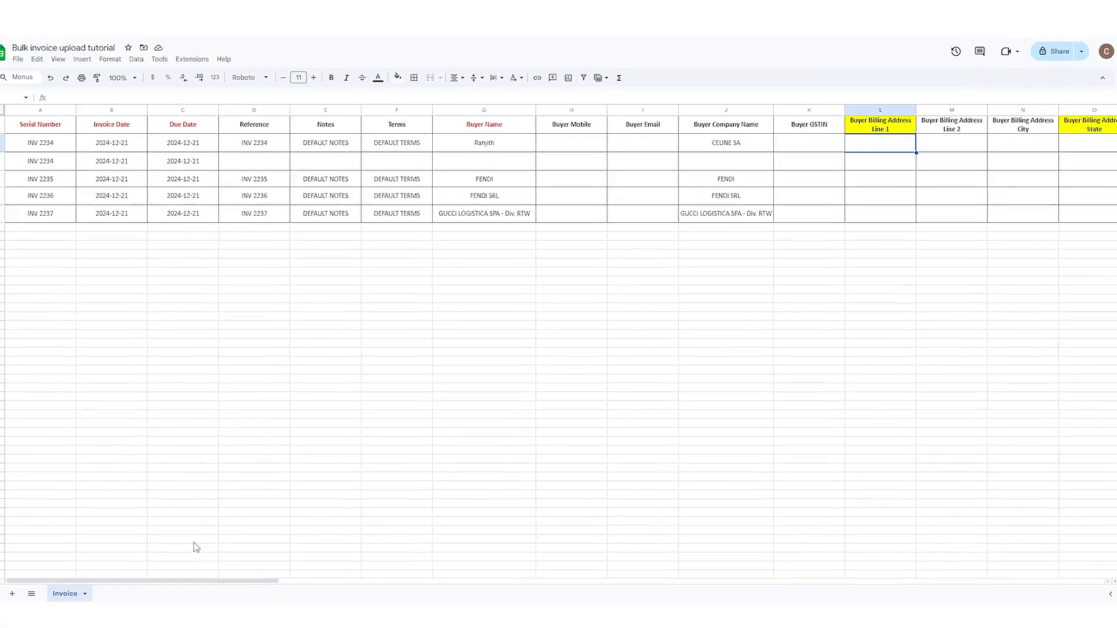
{"action": "scroll", "scroll_direction": "right", "scroll_amount": 3}
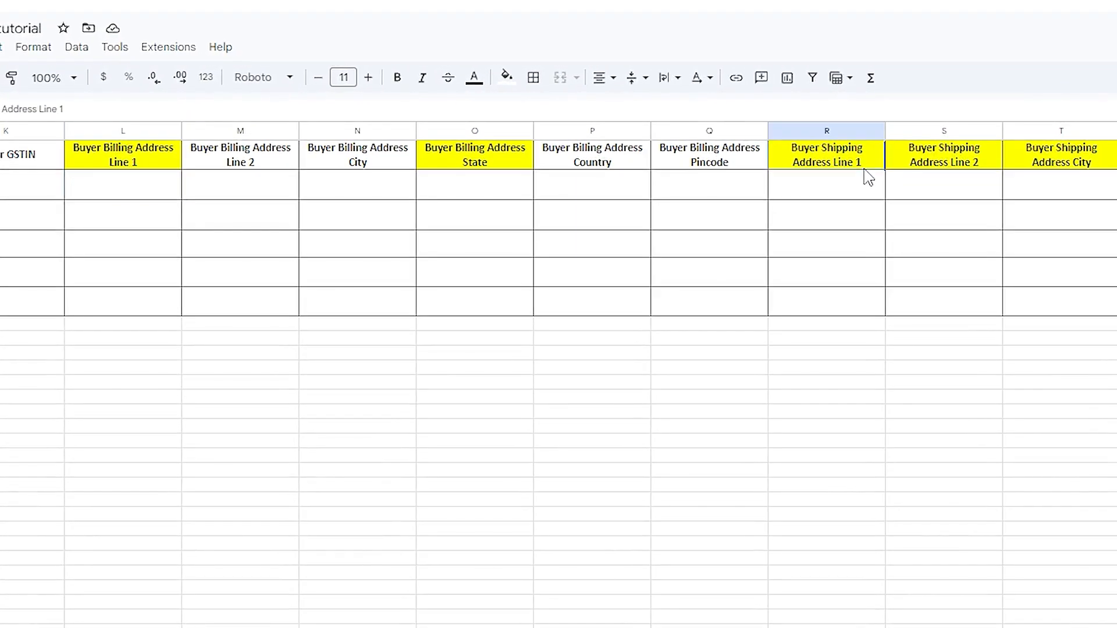
{"action": "left_click", "coordinate": [122, 184]}
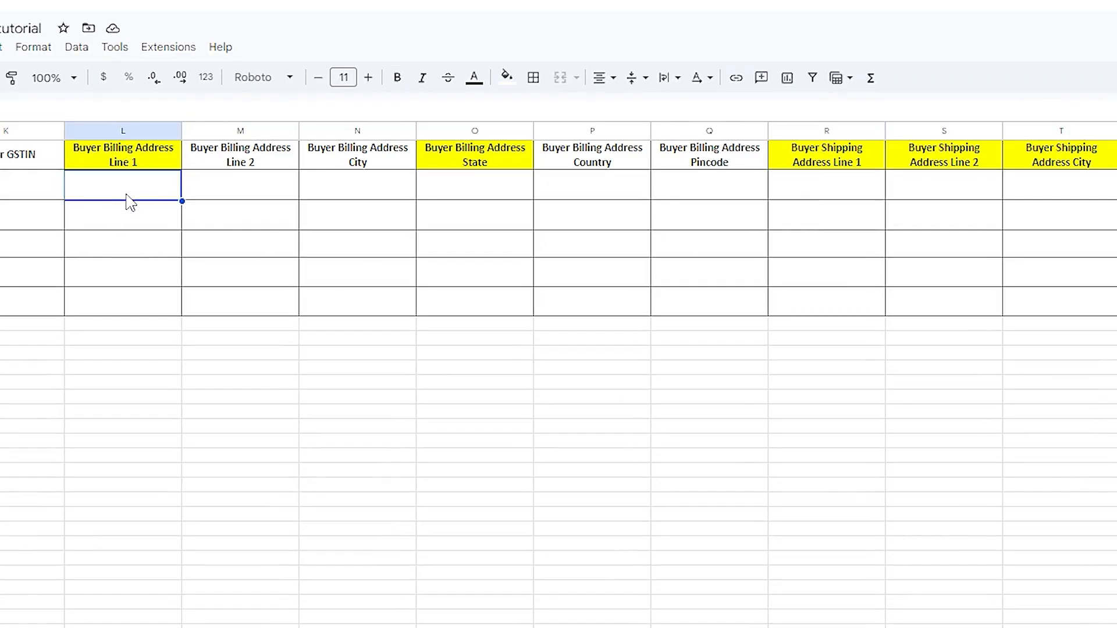
{"action": "left_click", "coordinate": [239, 183]}
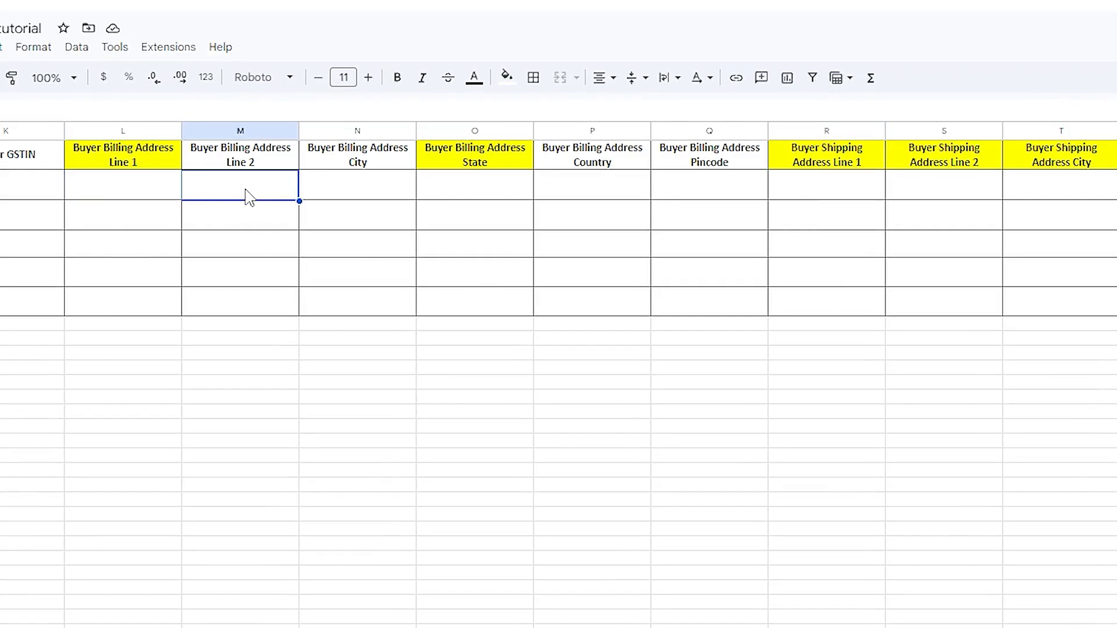
{"action": "mouse_move", "coordinate": [494, 200]}
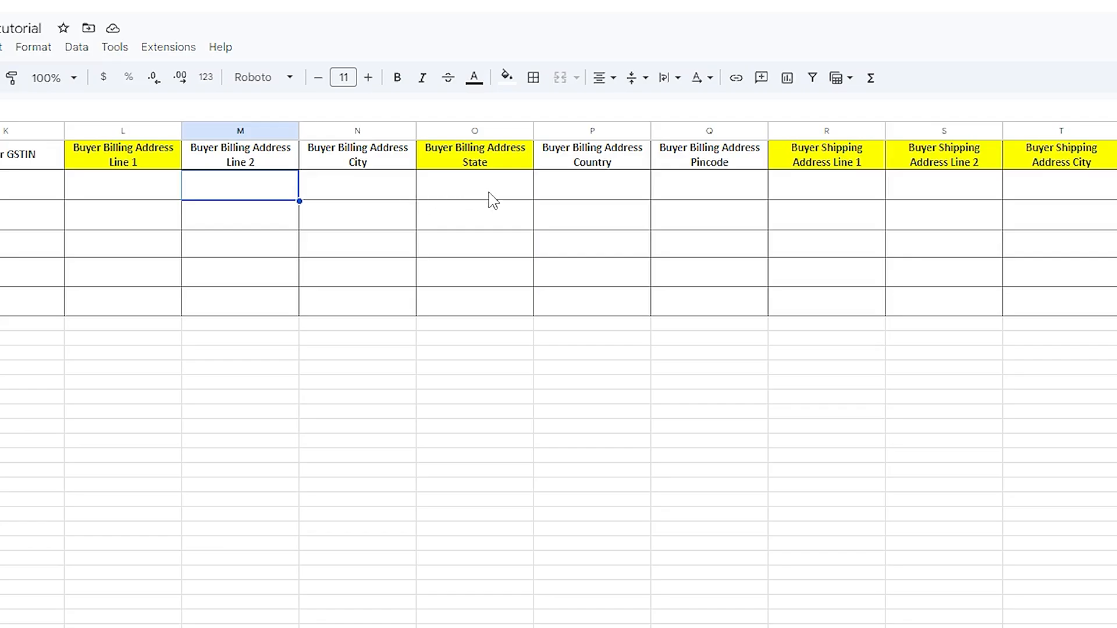
{"action": "left_click", "coordinate": [475, 185]}
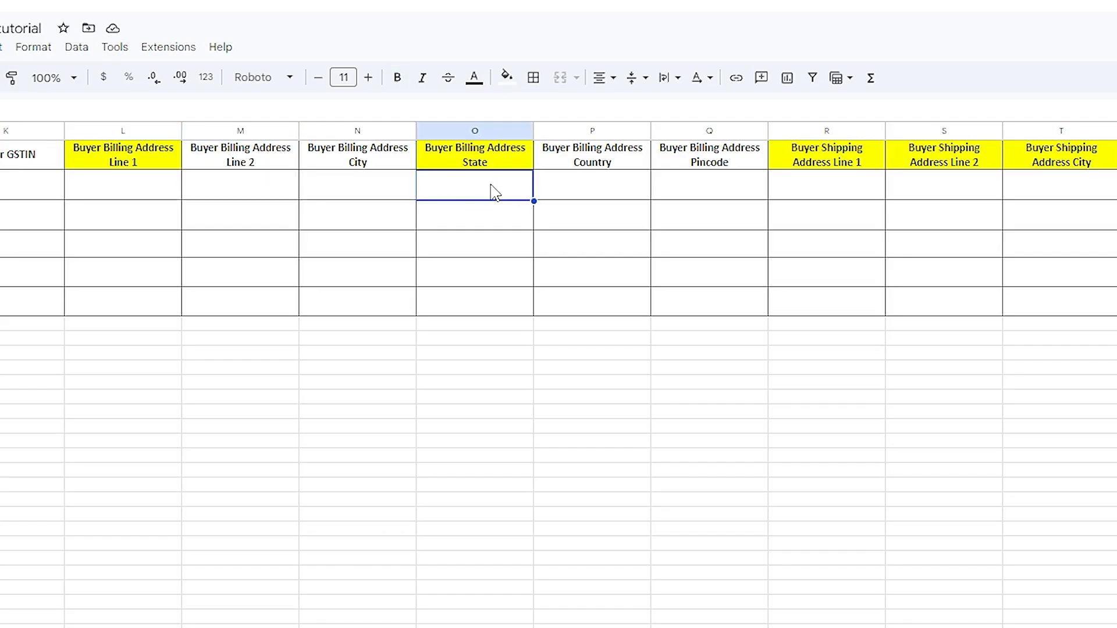
{"action": "mouse_move", "coordinate": [470, 198]}
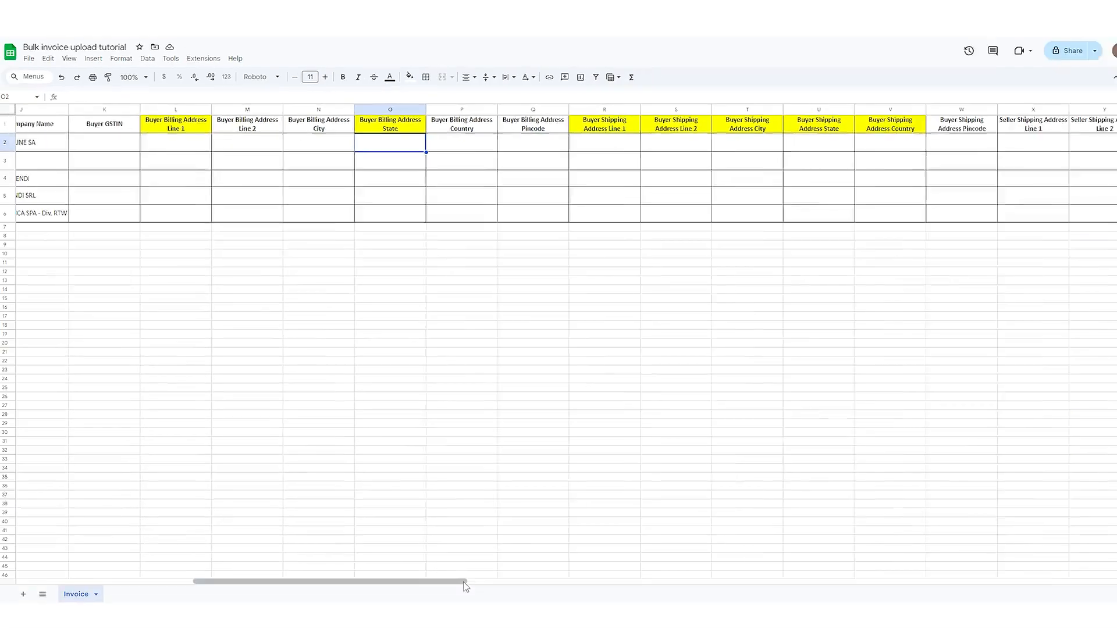
{"action": "scroll", "scroll_direction": "right", "scroll_amount": 3}
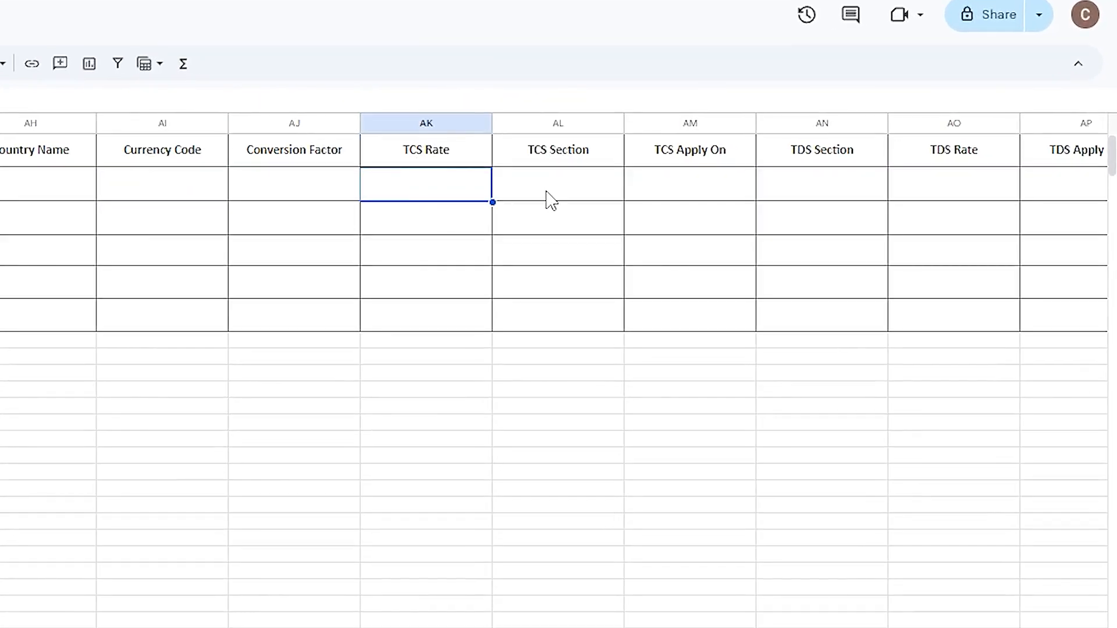
{"action": "left_click", "coordinate": [558, 185]}
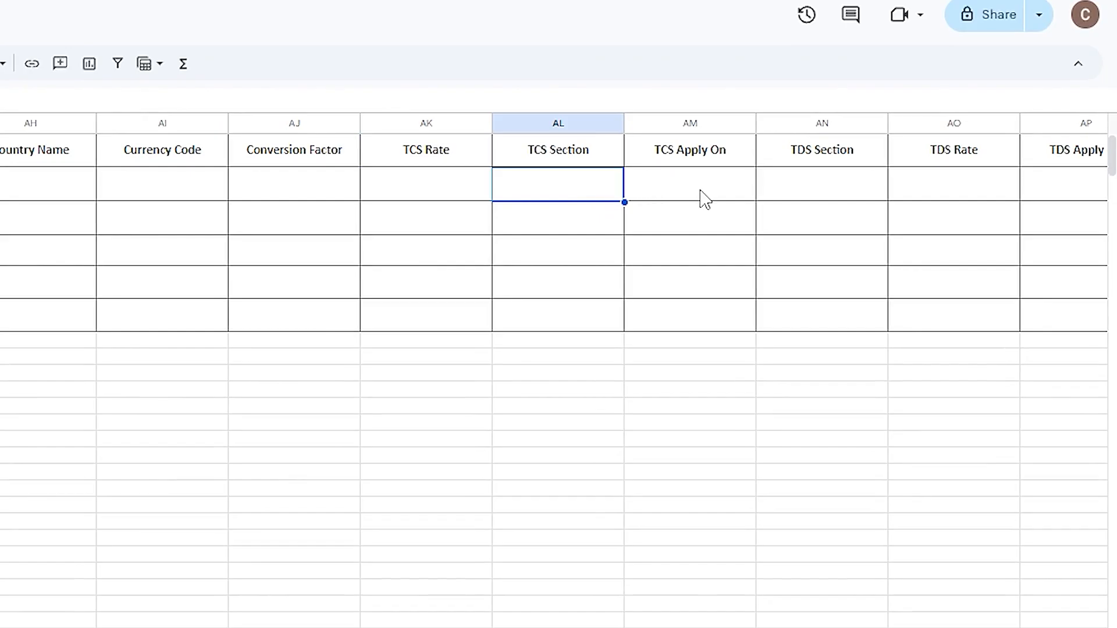
{"action": "left_click", "coordinate": [689, 185]}
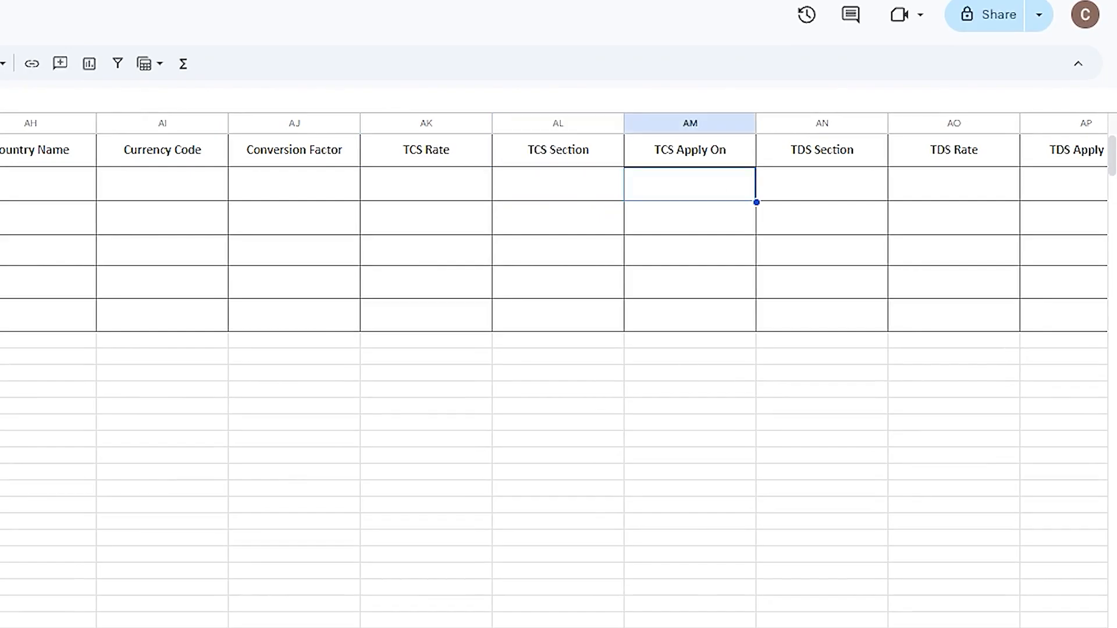
{"action": "scroll", "scroll_direction": "right", "scroll_amount": 3}
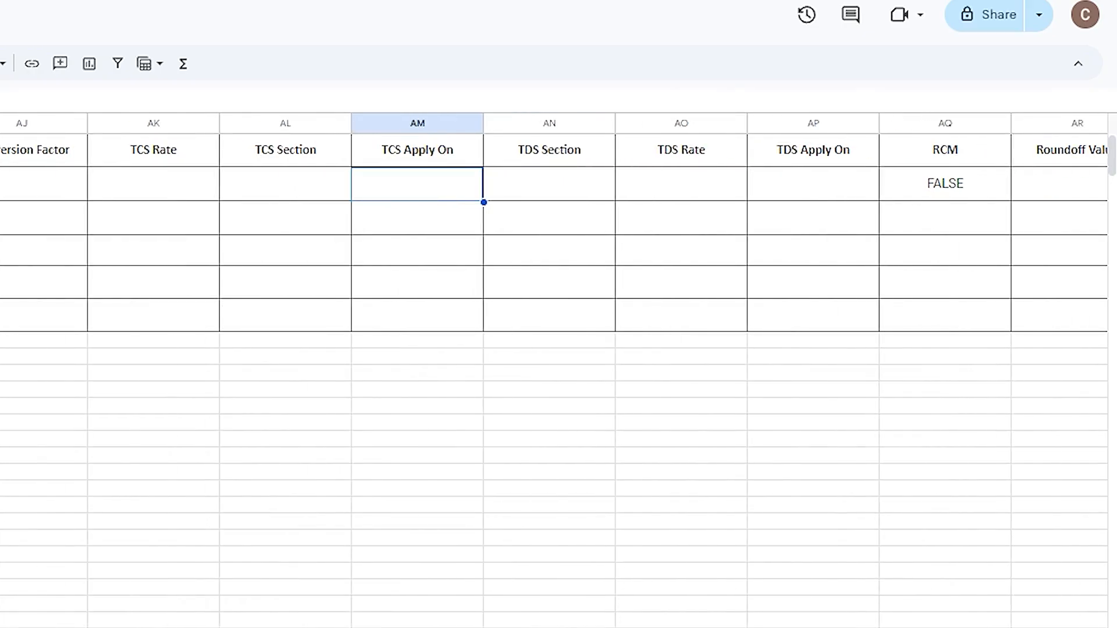
{"action": "scroll", "scroll_direction": "right", "scroll_amount": 3}
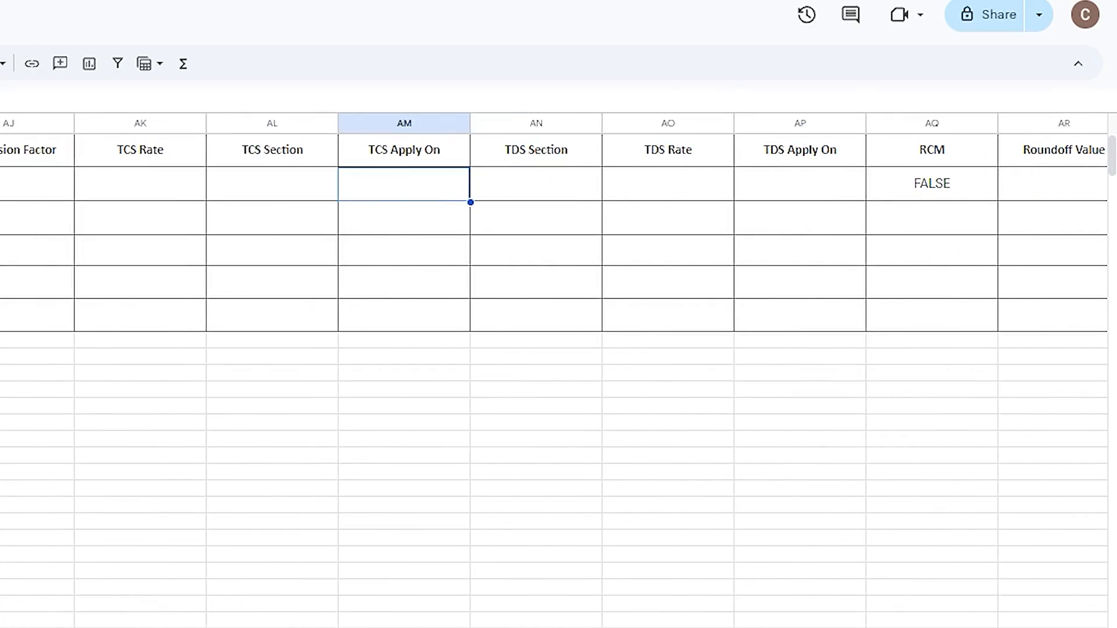
{"action": "scroll", "scroll_direction": "right", "scroll_amount": 3}
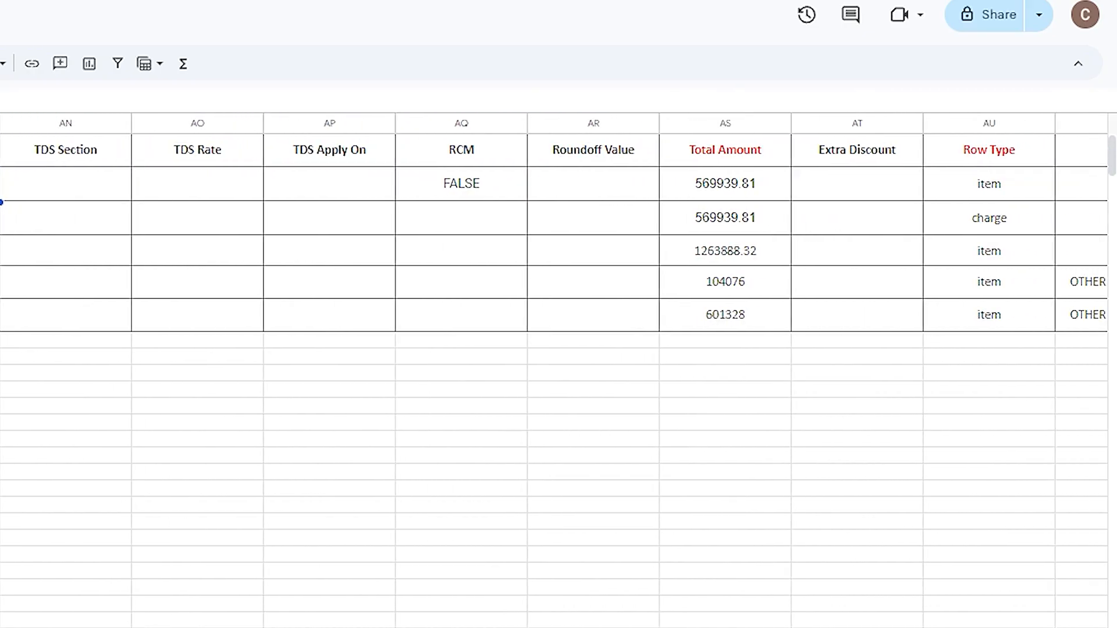
{"action": "left_click", "coordinate": [461, 183]}
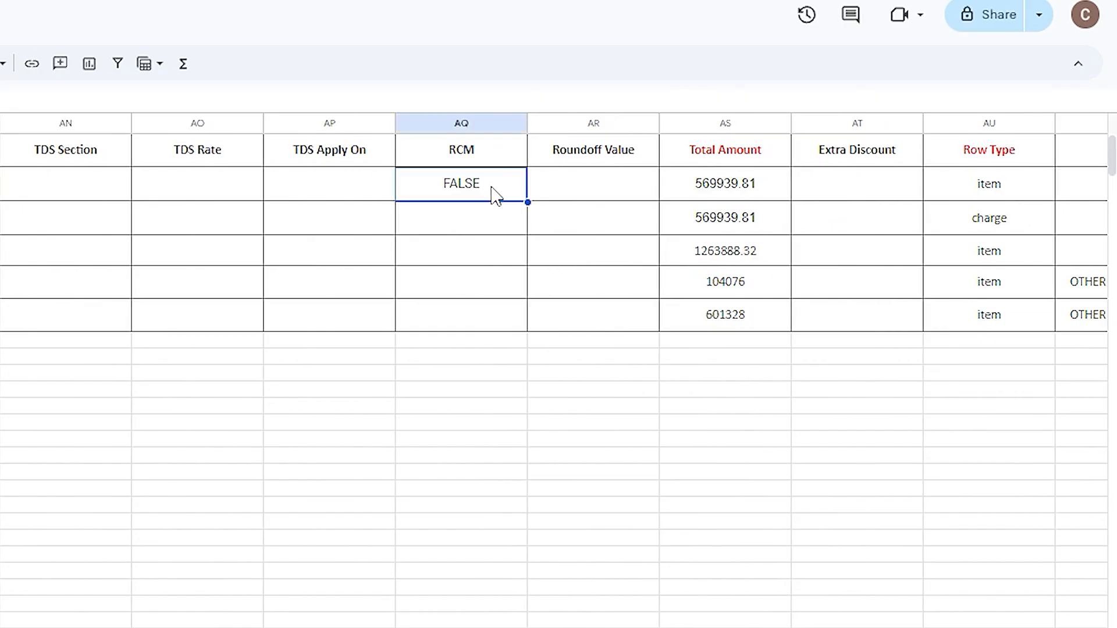
{"action": "left_click", "coordinate": [461, 150]}
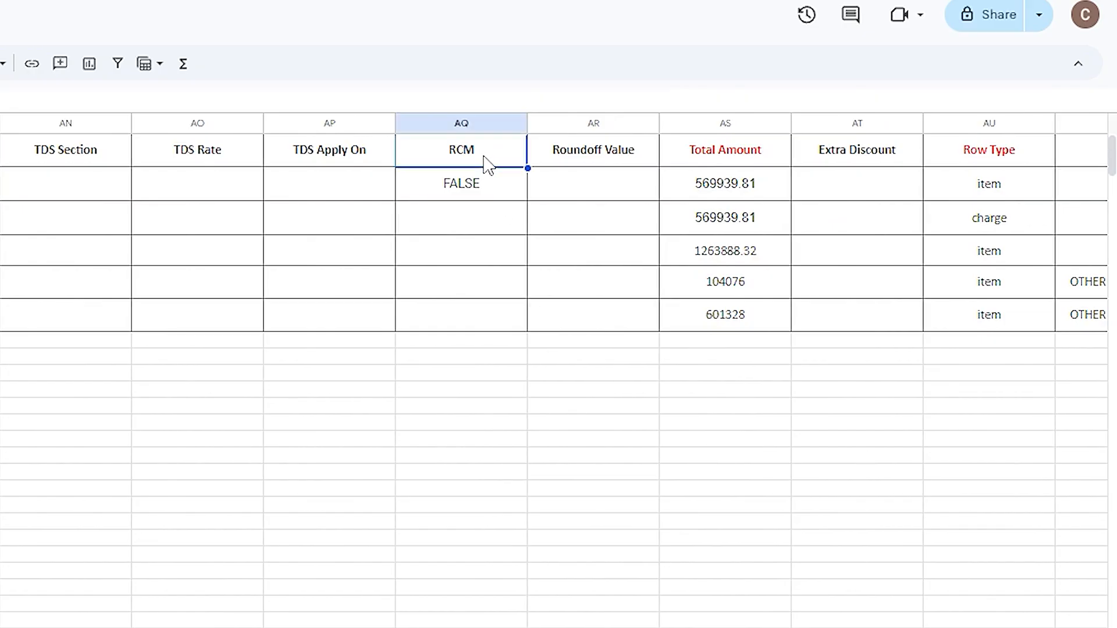
{"action": "mouse_move", "coordinate": [576, 200]}
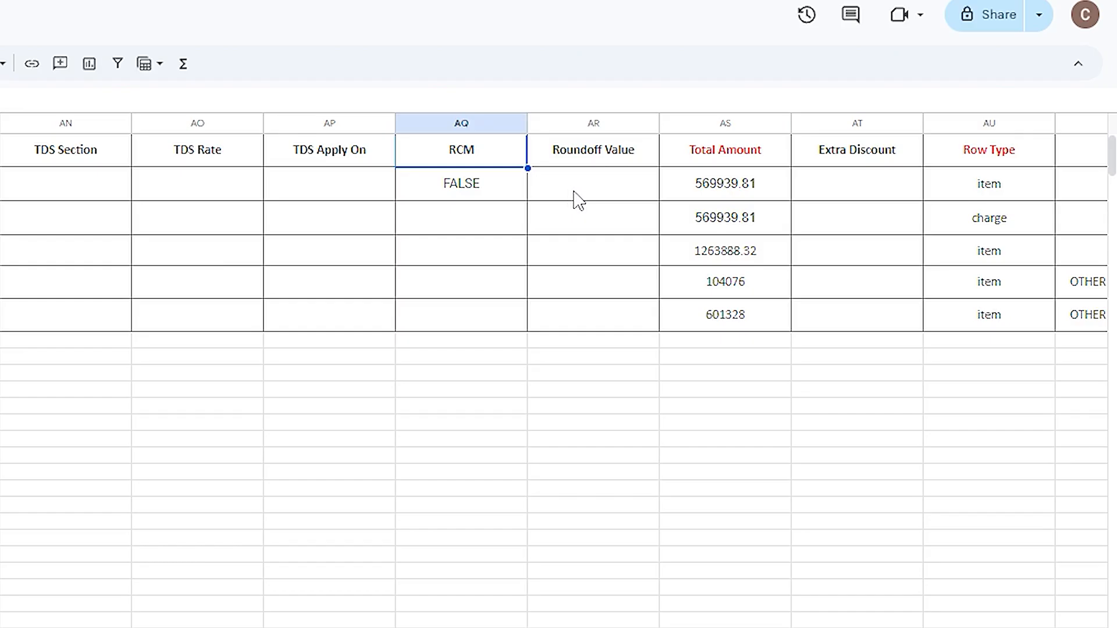
{"action": "left_click", "coordinate": [592, 182]}
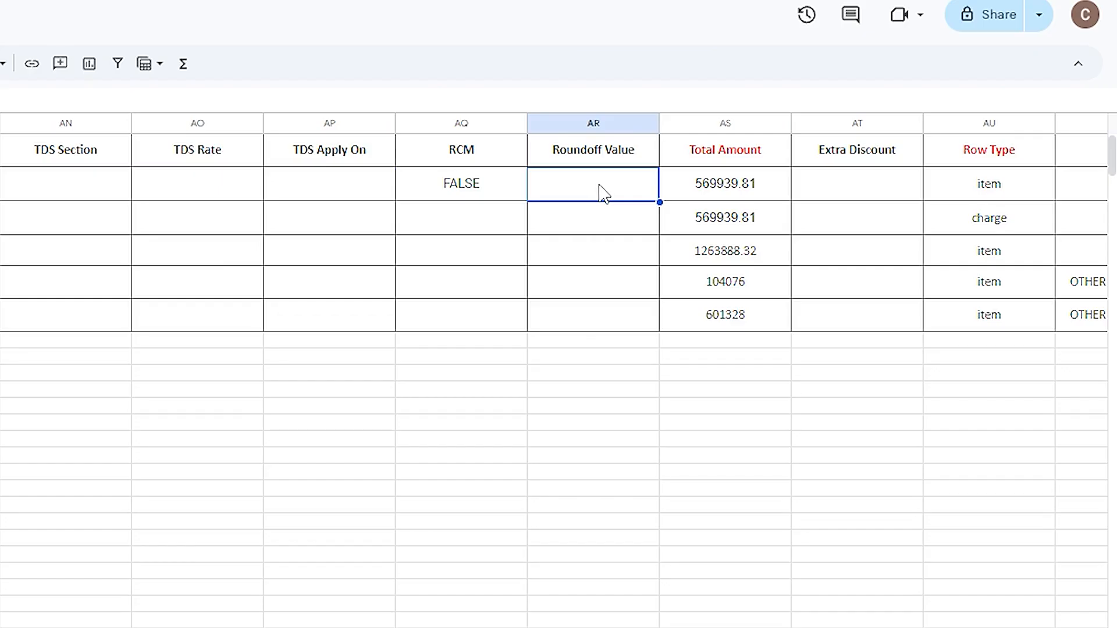
{"action": "mouse_move", "coordinate": [984, 196]}
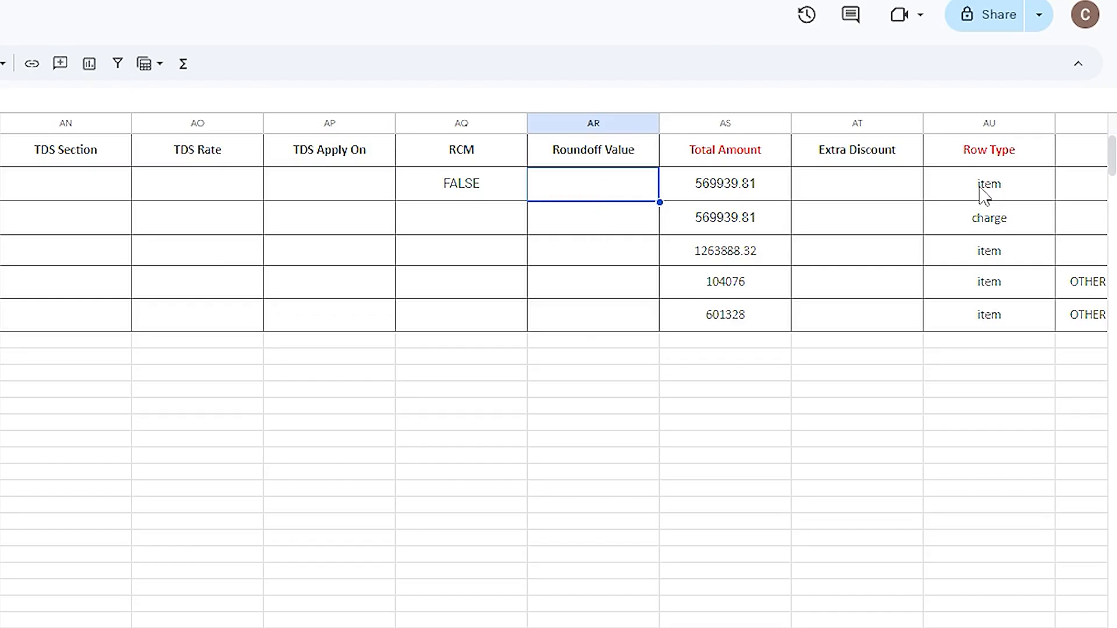
{"action": "left_click", "coordinate": [988, 217]}
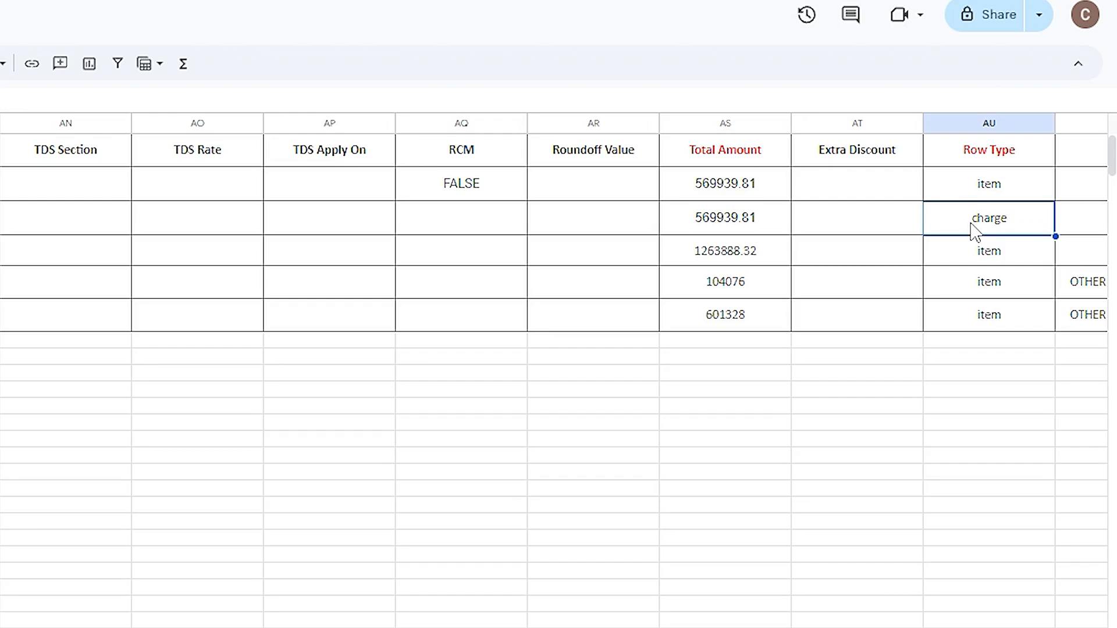
{"action": "scroll", "scroll_direction": "left", "scroll_amount": 3}
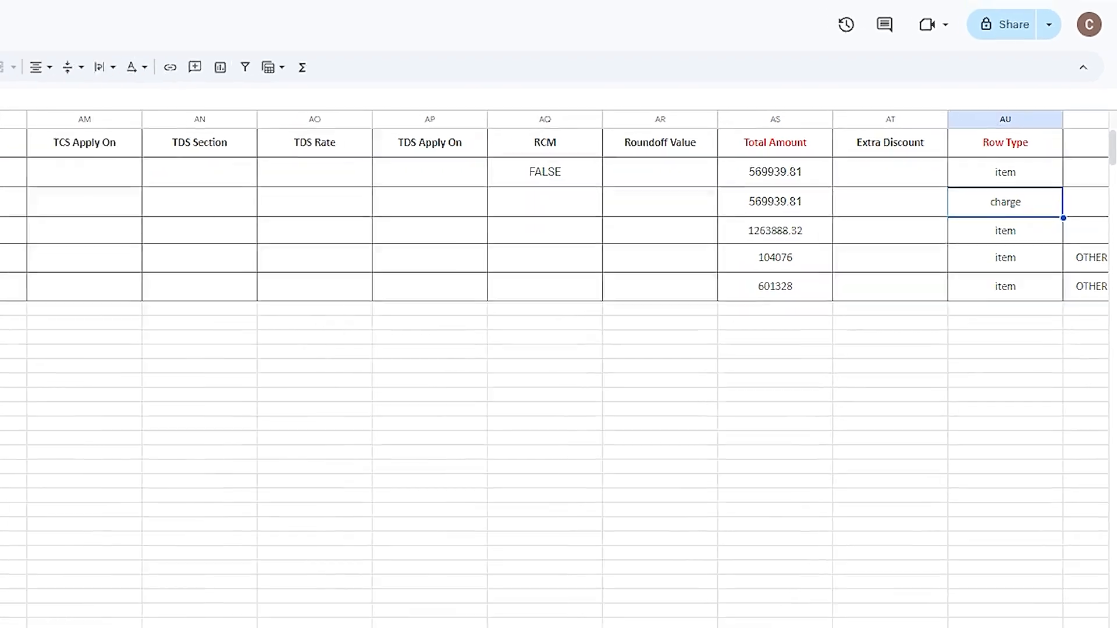
{"action": "scroll", "scroll_direction": "right", "scroll_amount": 3}
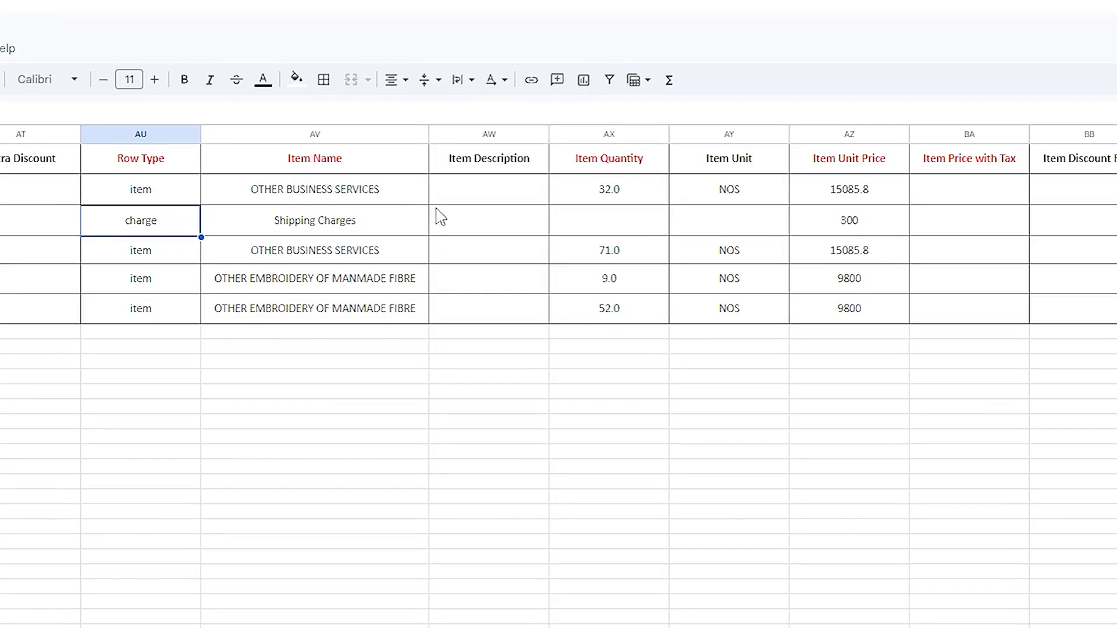
{"action": "left_click", "coordinate": [489, 189]}
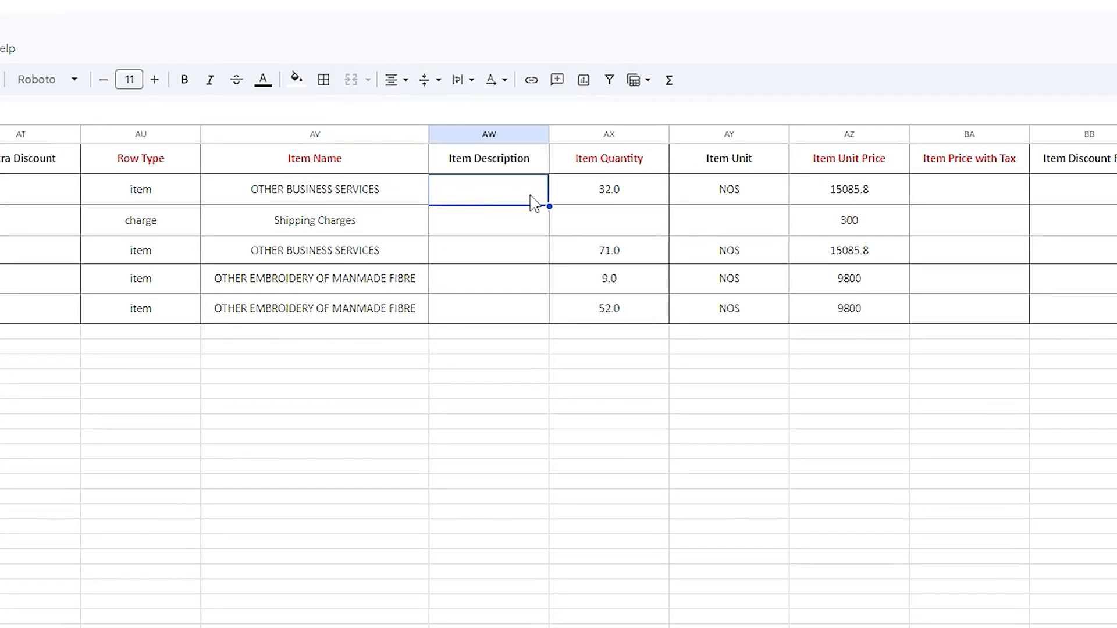
{"action": "left_click", "coordinate": [728, 189]}
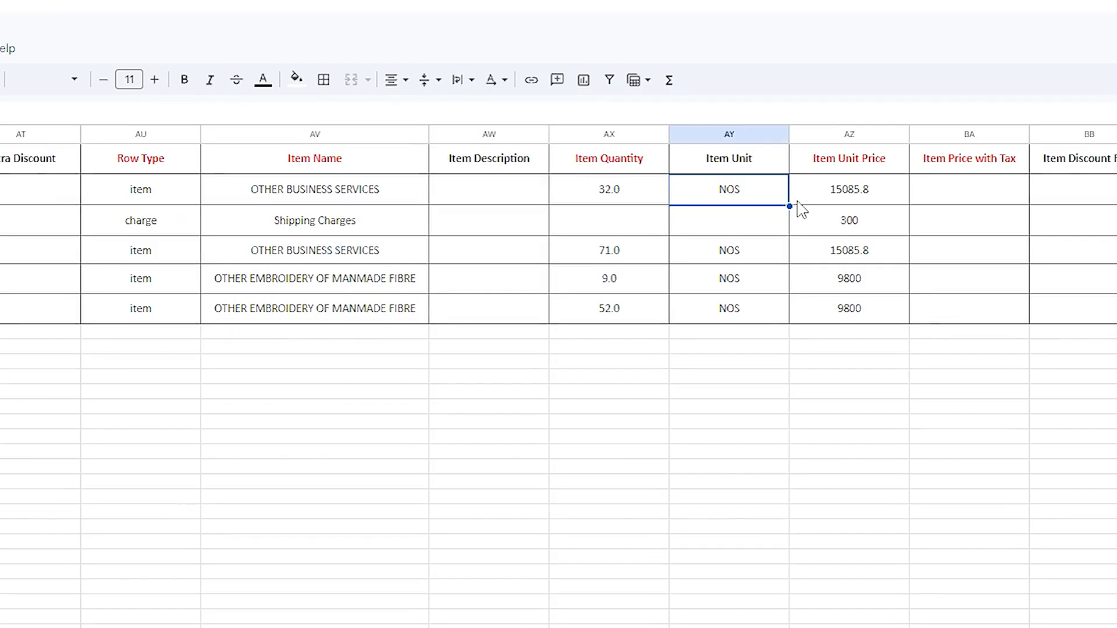
{"action": "left_click", "coordinate": [968, 188]}
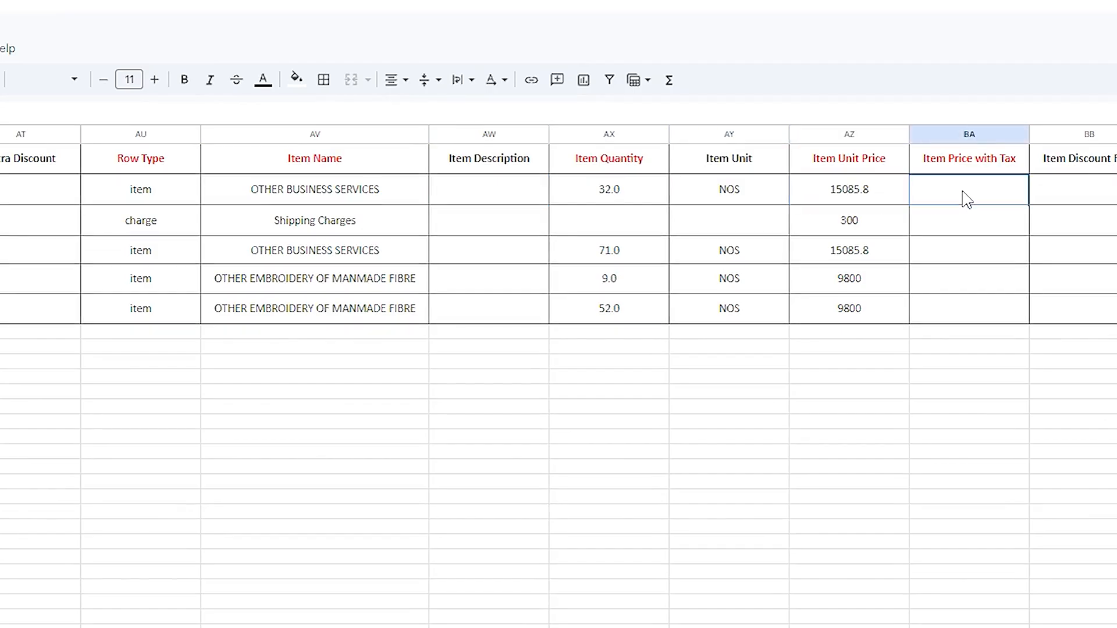
{"action": "left_click", "coordinate": [968, 189]}
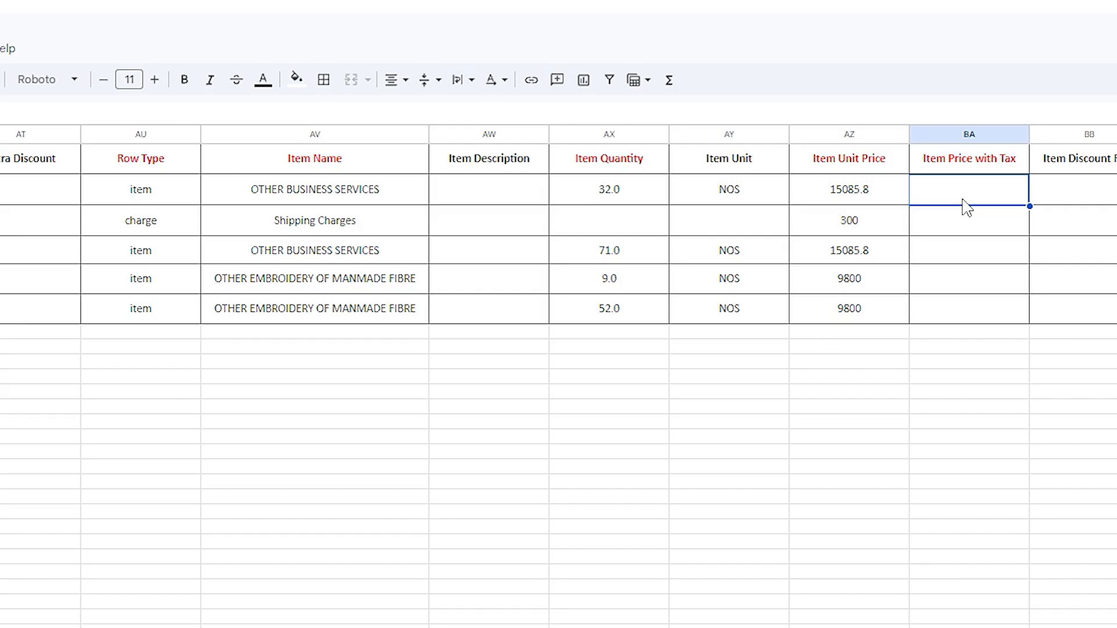
{"action": "mouse_move", "coordinate": [967, 208]}
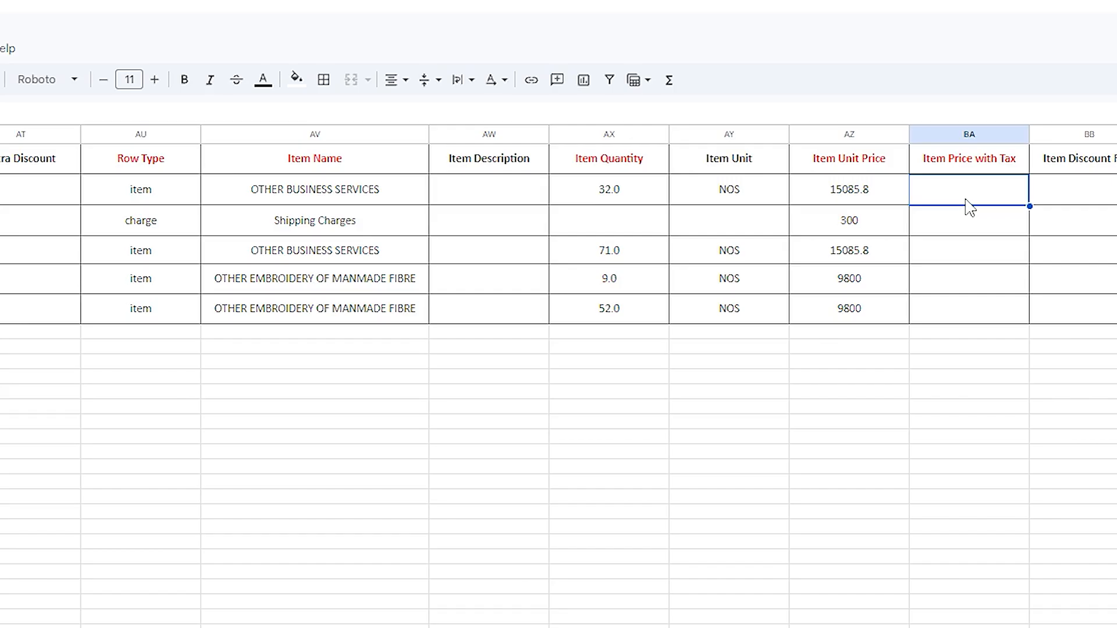
{"action": "scroll", "scroll_direction": "right", "scroll_amount": 3}
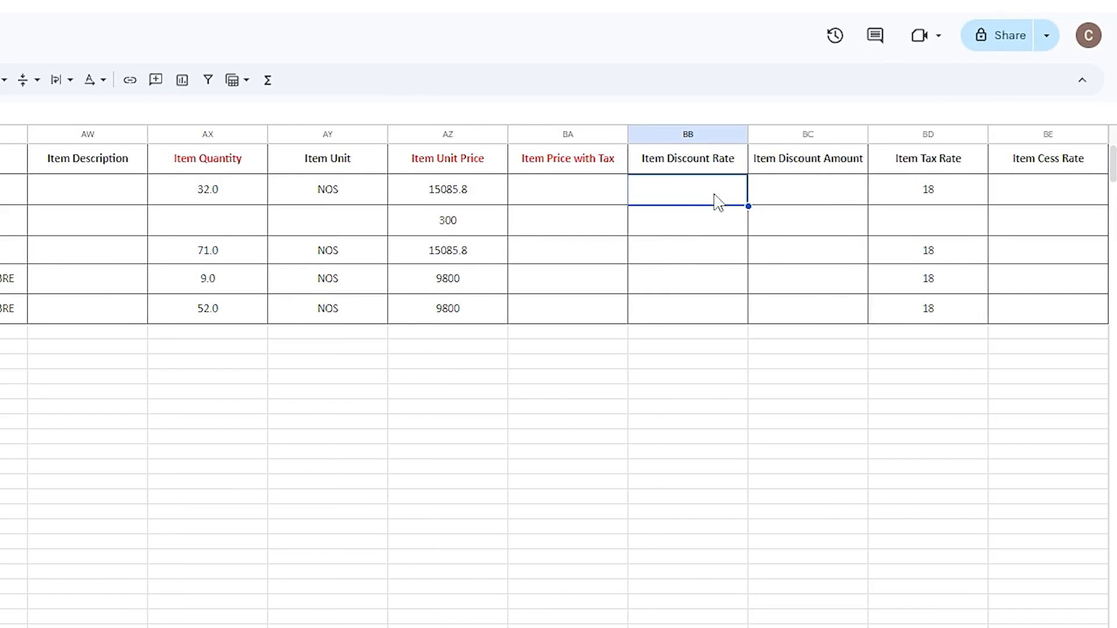
{"action": "left_click", "coordinate": [807, 190]}
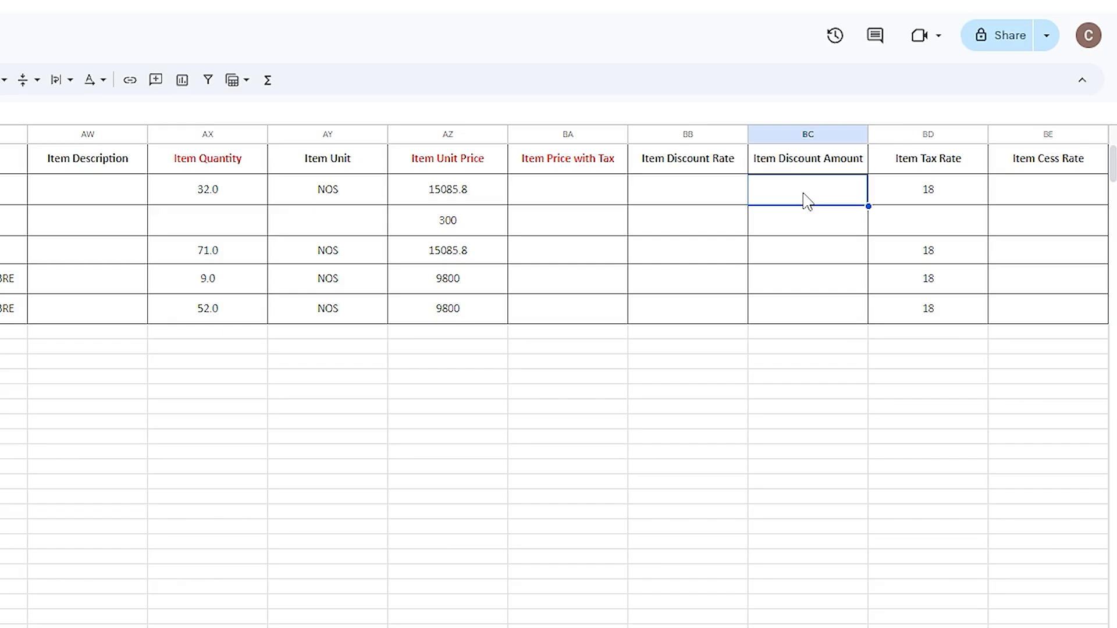
{"action": "mouse_move", "coordinate": [941, 194]}
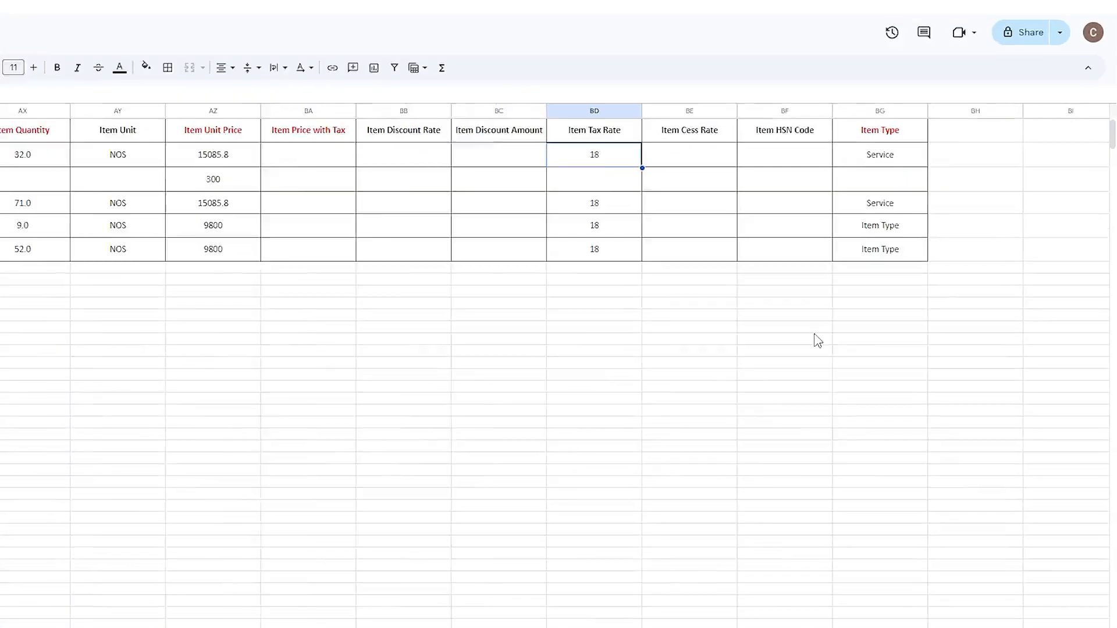
{"action": "scroll", "scroll_direction": "right", "scroll_amount": 3}
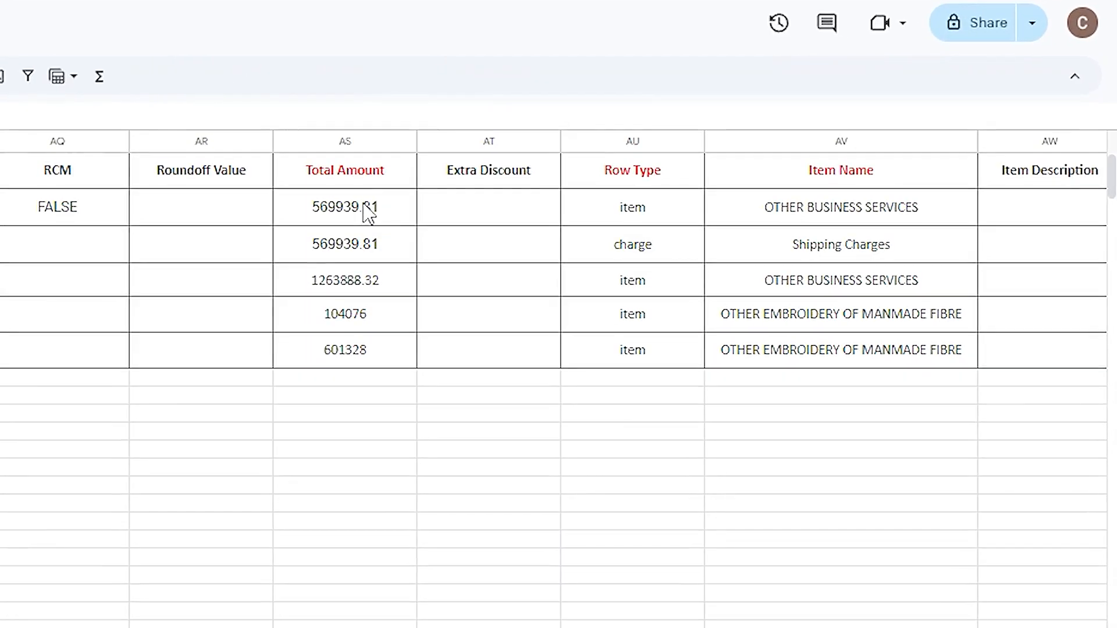
{"action": "left_click", "coordinate": [344, 207]}
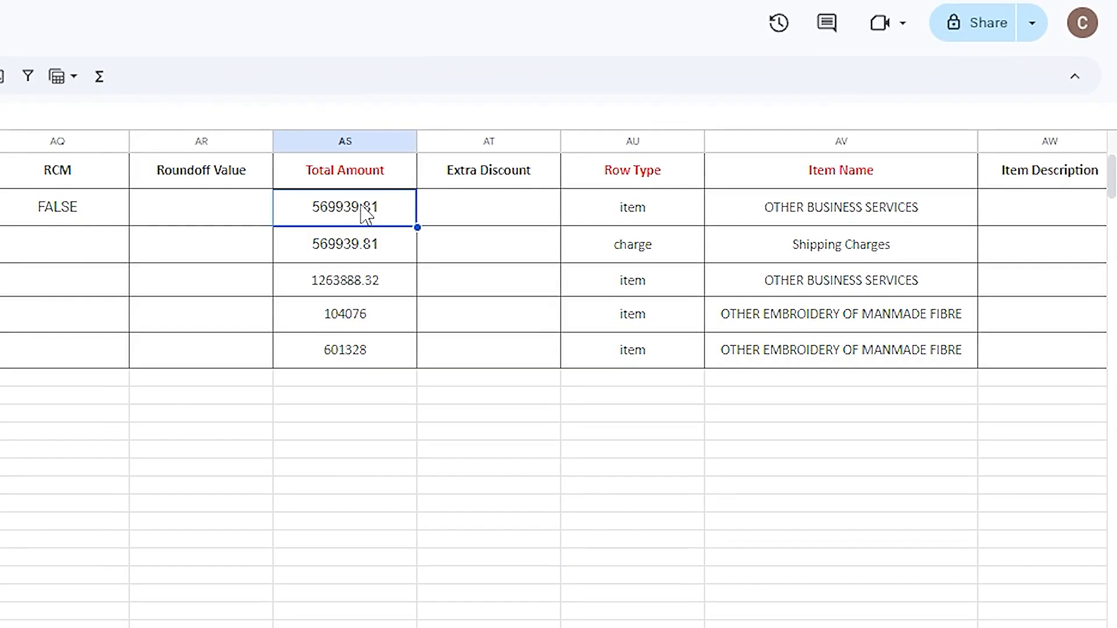
{"action": "mouse_move", "coordinate": [503, 218]}
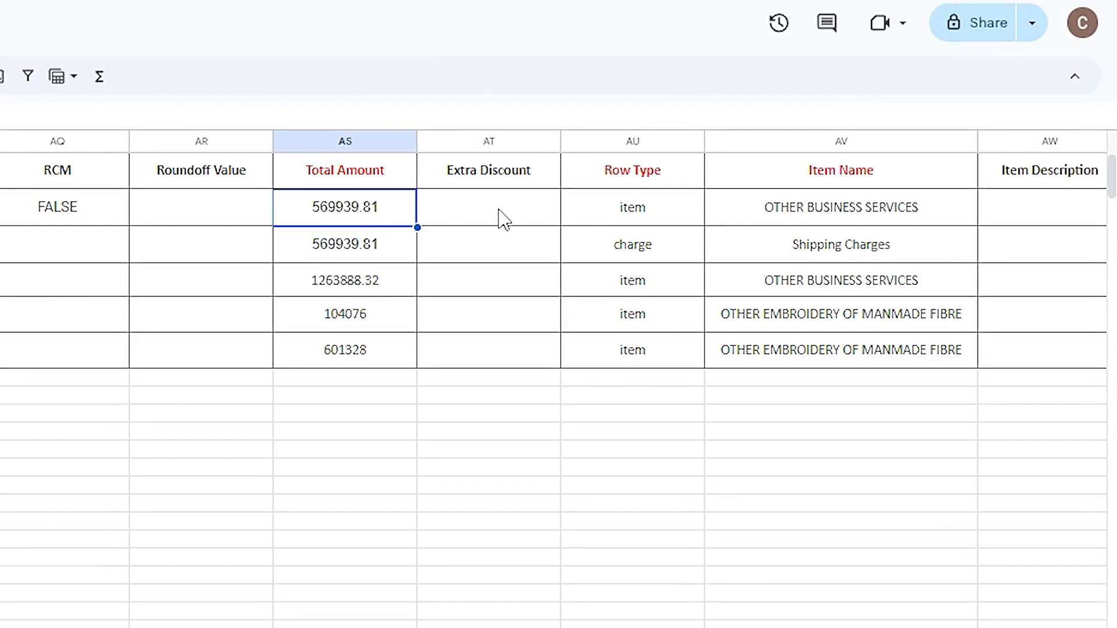
{"action": "left_click", "coordinate": [488, 208]}
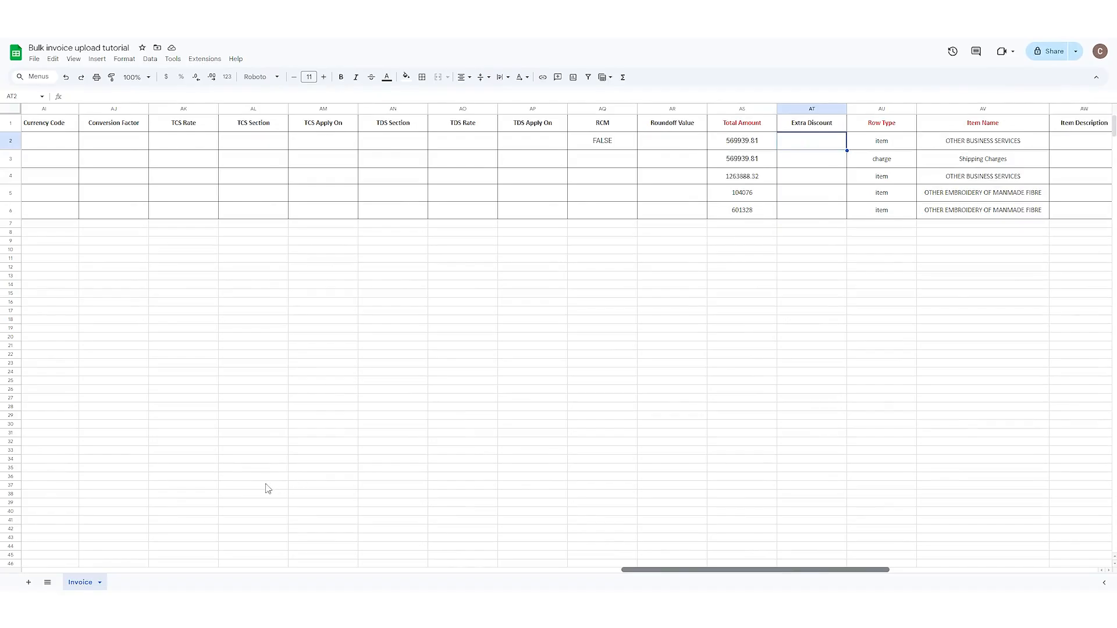
Review the INV 2234 serial cell and the item row types of the filled invoices
{"action": "scroll", "scroll_direction": "left", "scroll_amount": 3}
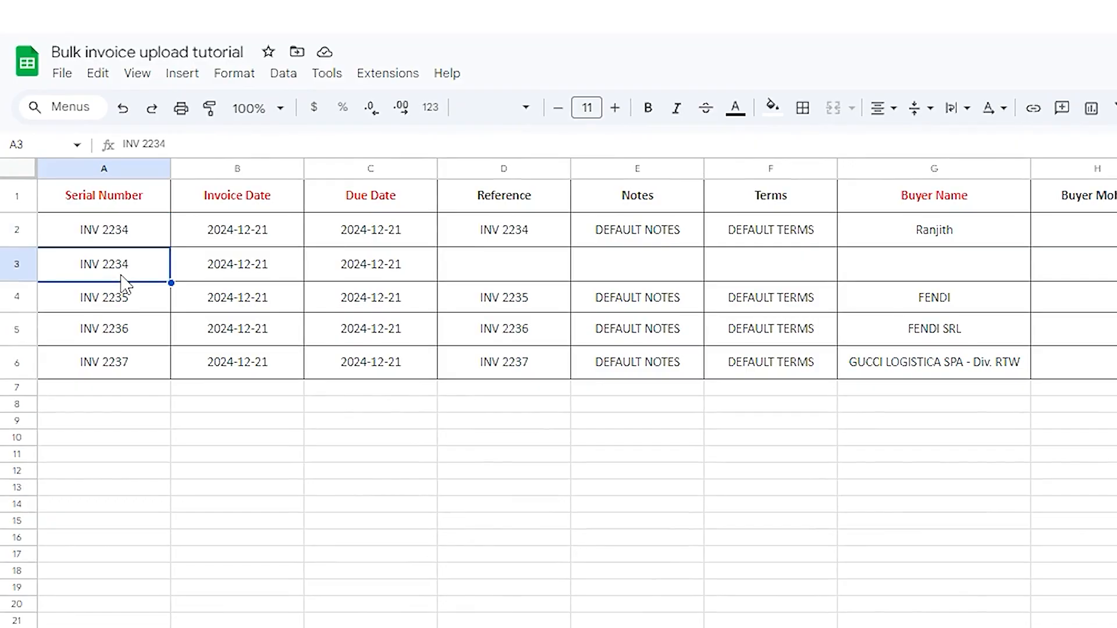
{"action": "mouse_move", "coordinate": [557, 290]}
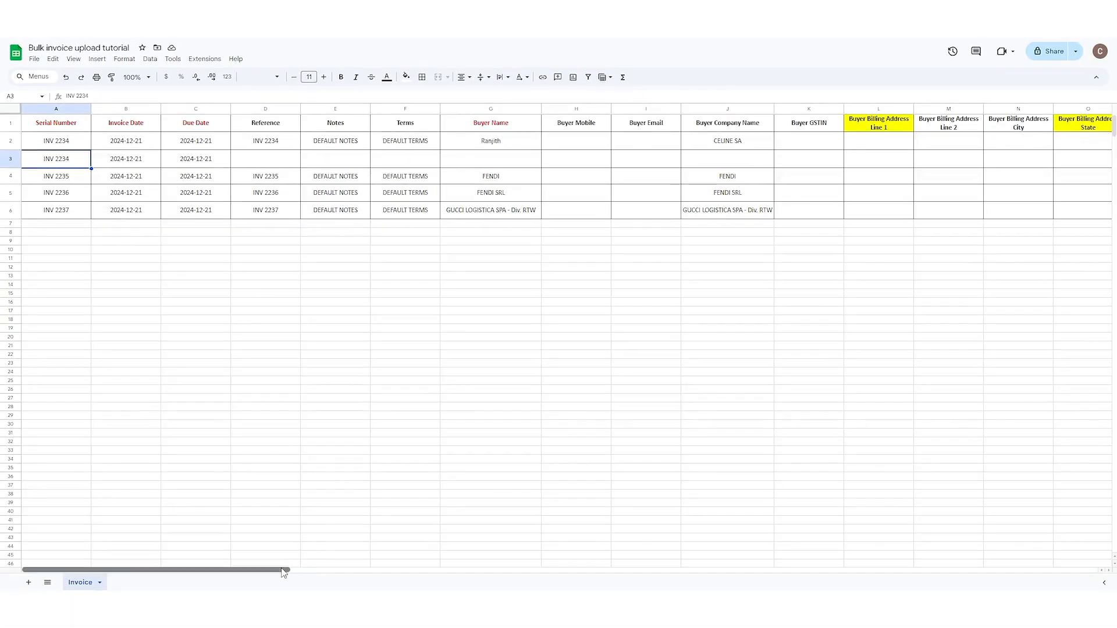
{"action": "scroll", "scroll_direction": "right", "scroll_amount": 3}
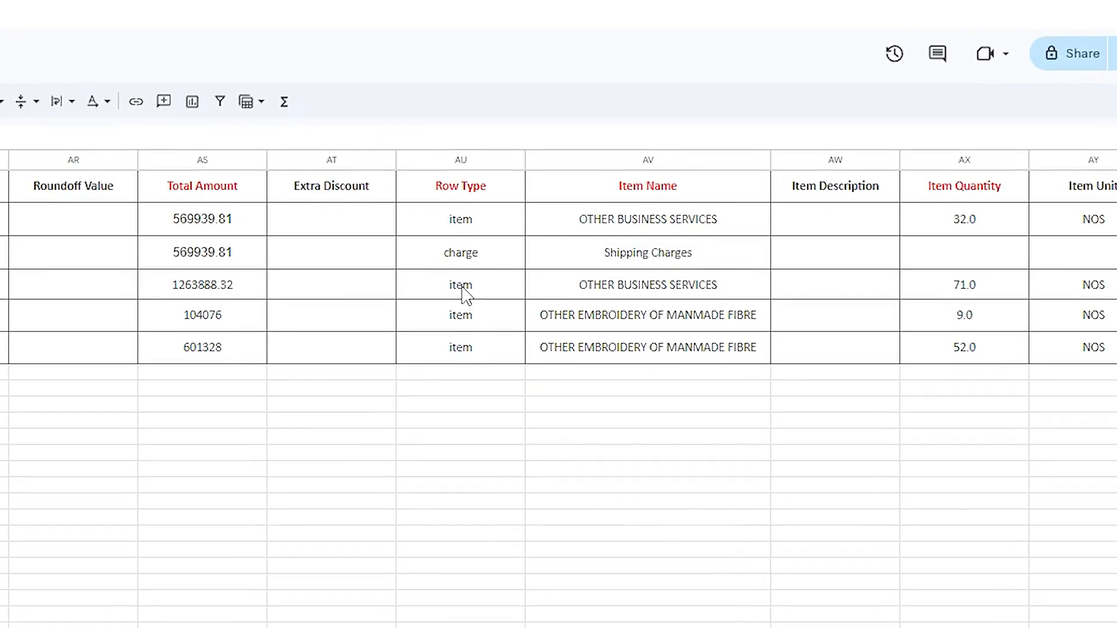
{"action": "left_click", "coordinate": [461, 219]}
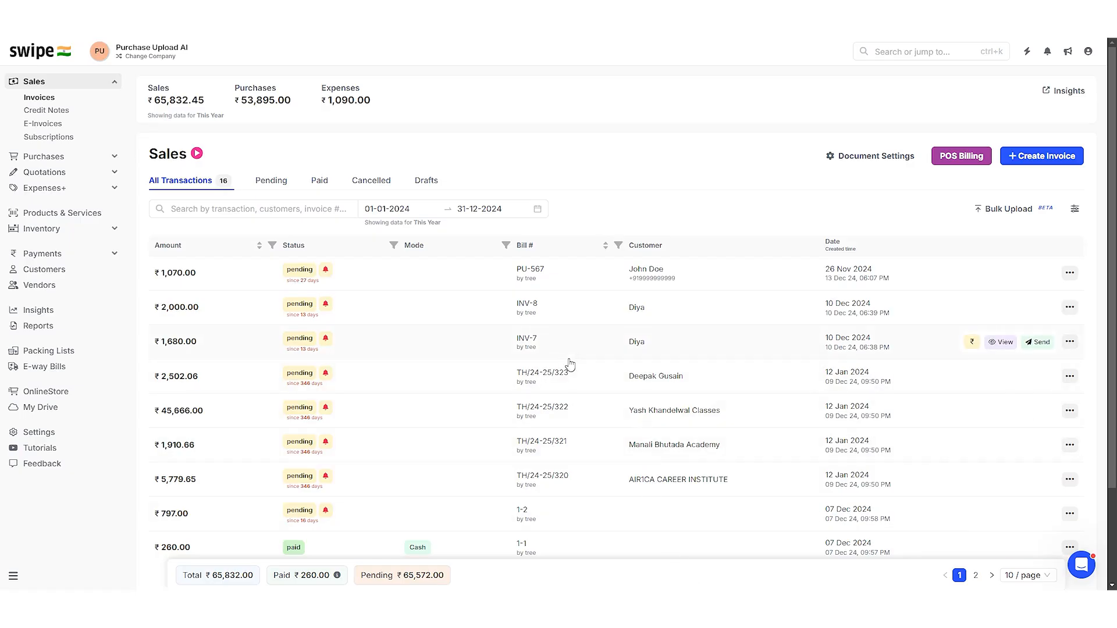
Upload the filled Bulk invoice upload tutorial.xlsx workbook through Swipe's Bulk Upload
{"action": "left_click", "coordinate": [1004, 208]}
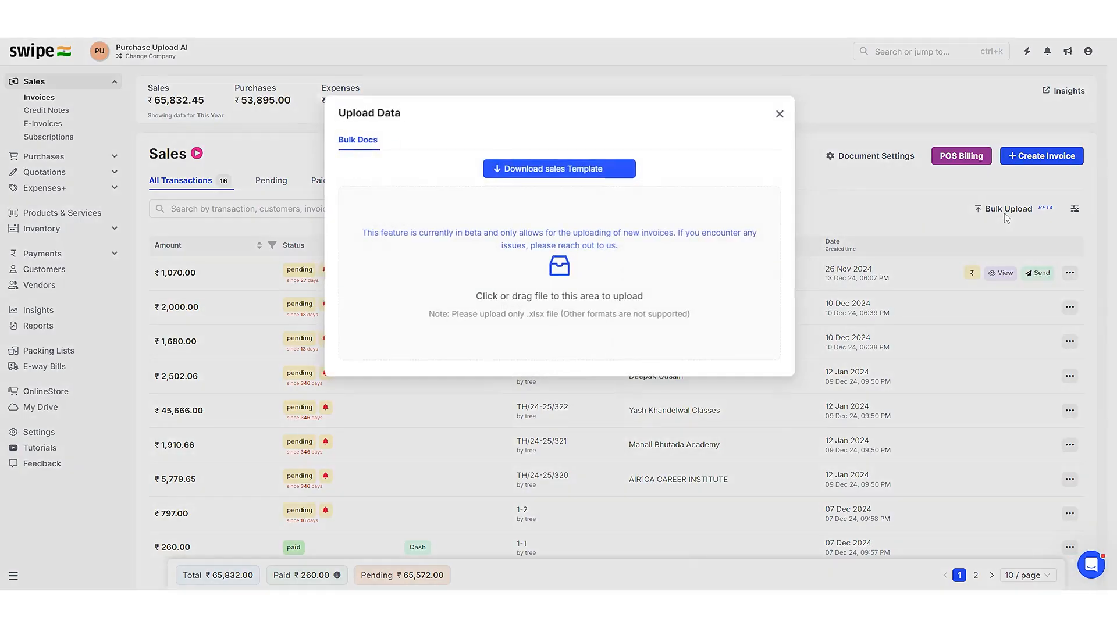
{"action": "left_click", "coordinate": [559, 278]}
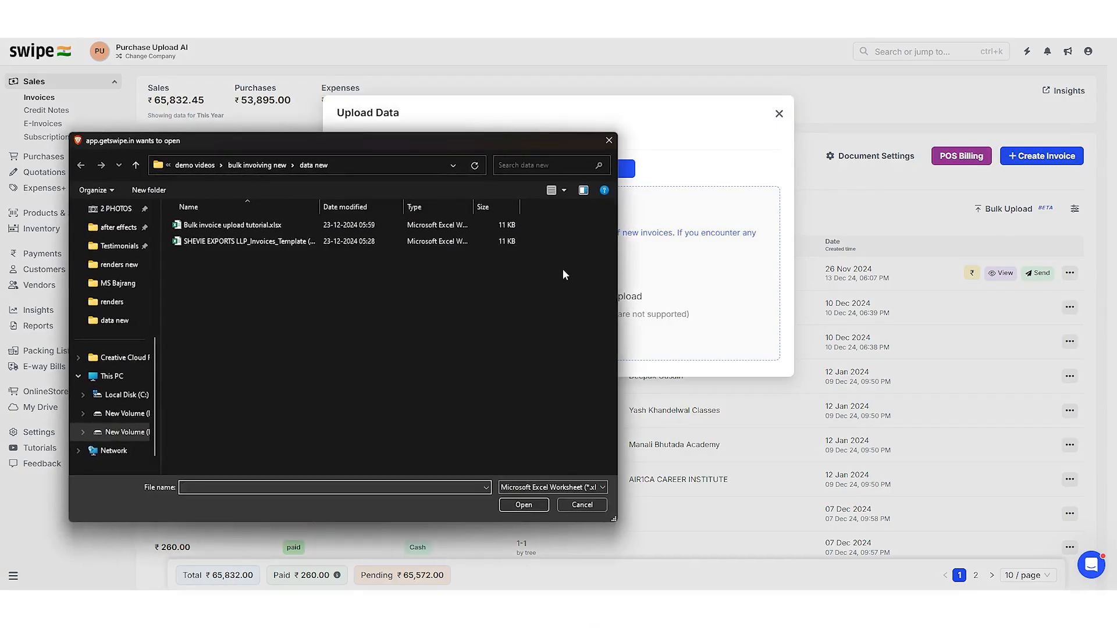
{"action": "left_click", "coordinate": [231, 225]}
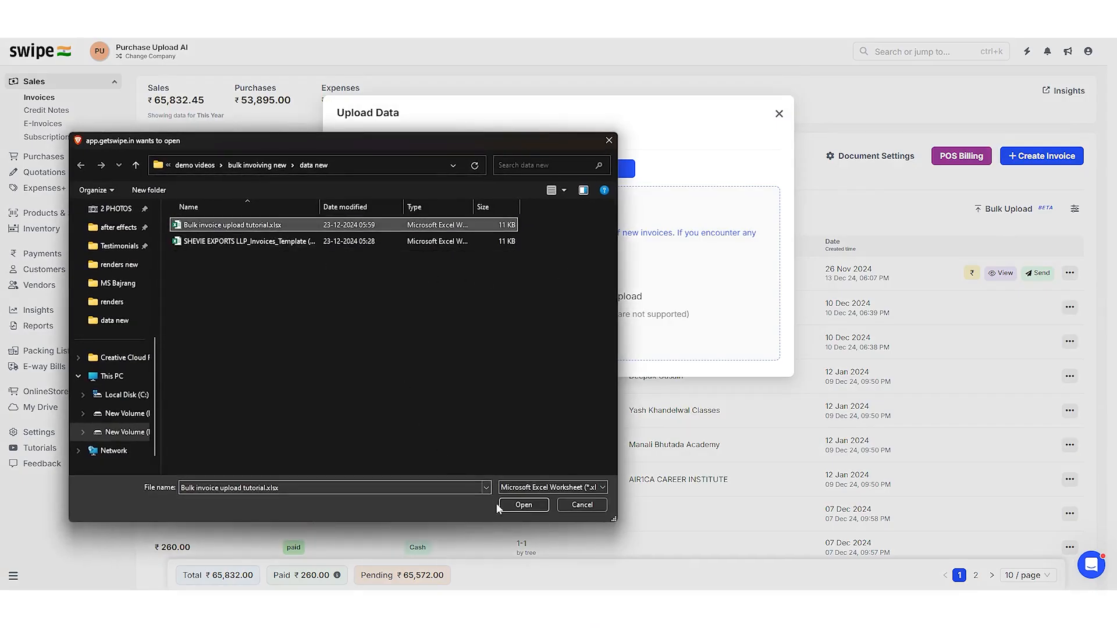
{"action": "left_click", "coordinate": [523, 504]}
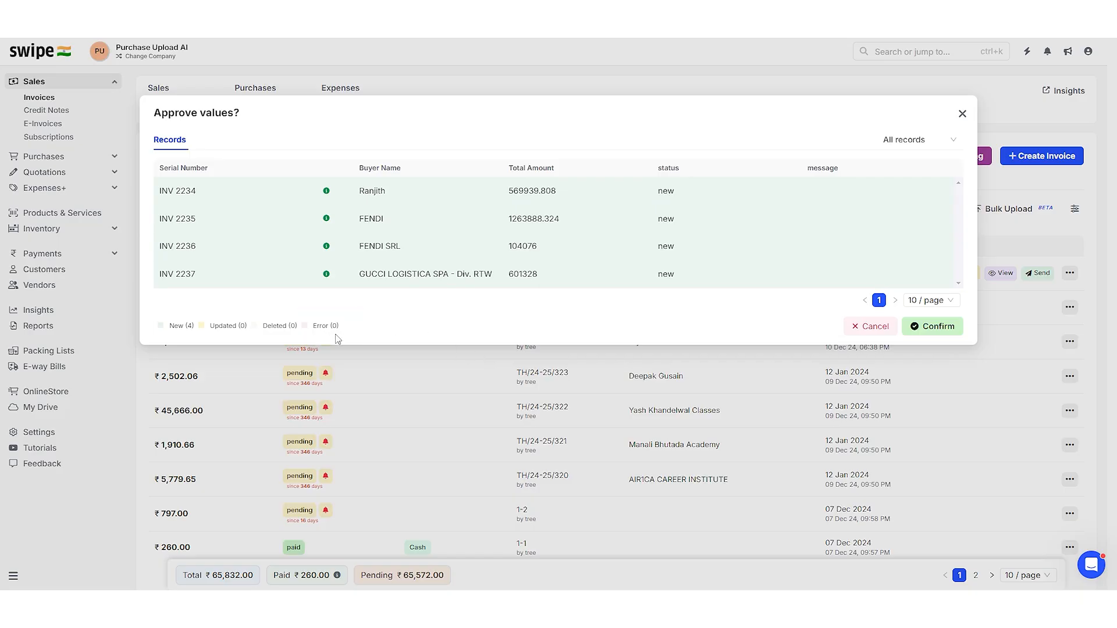
{"action": "mouse_move", "coordinate": [437, 214]}
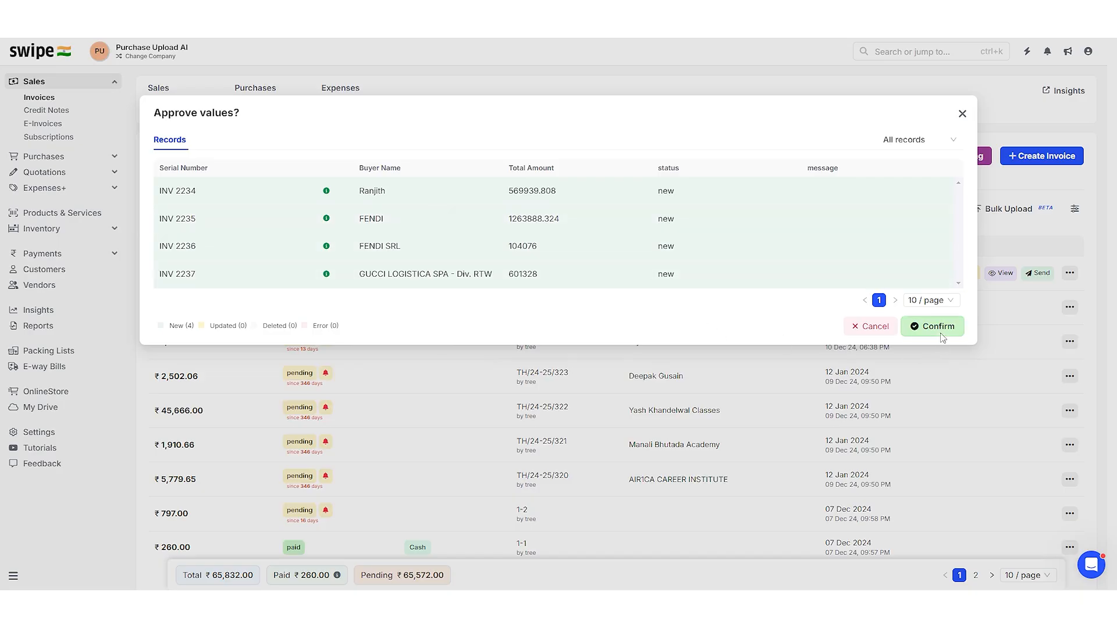
Confirm the four new records so invoices INV 2234 to INV 2237 are imported
{"action": "left_click", "coordinate": [932, 326]}
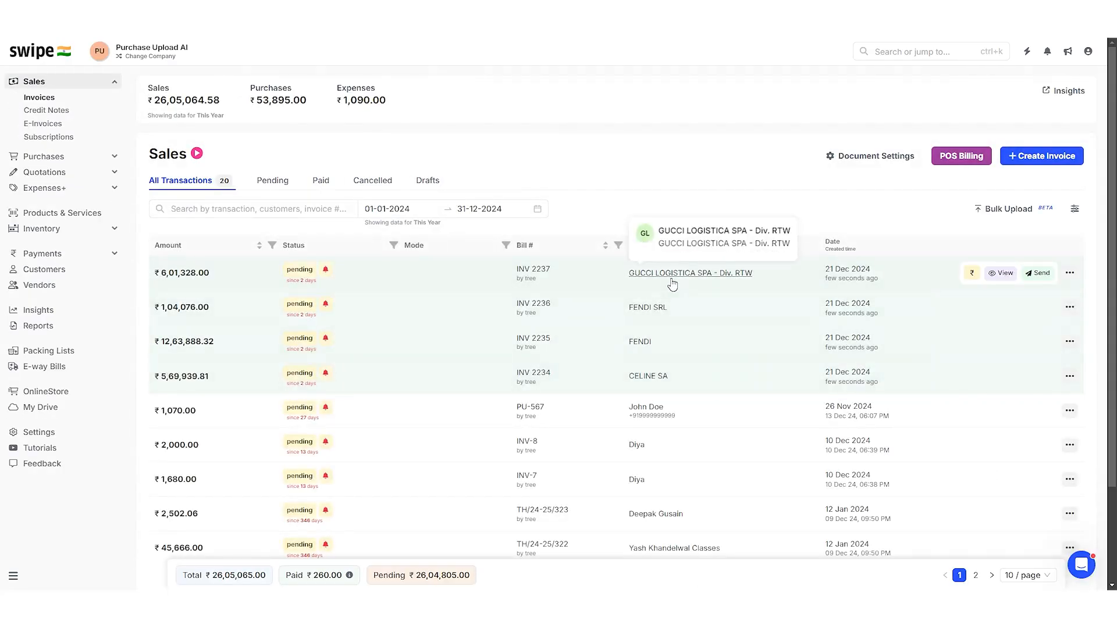